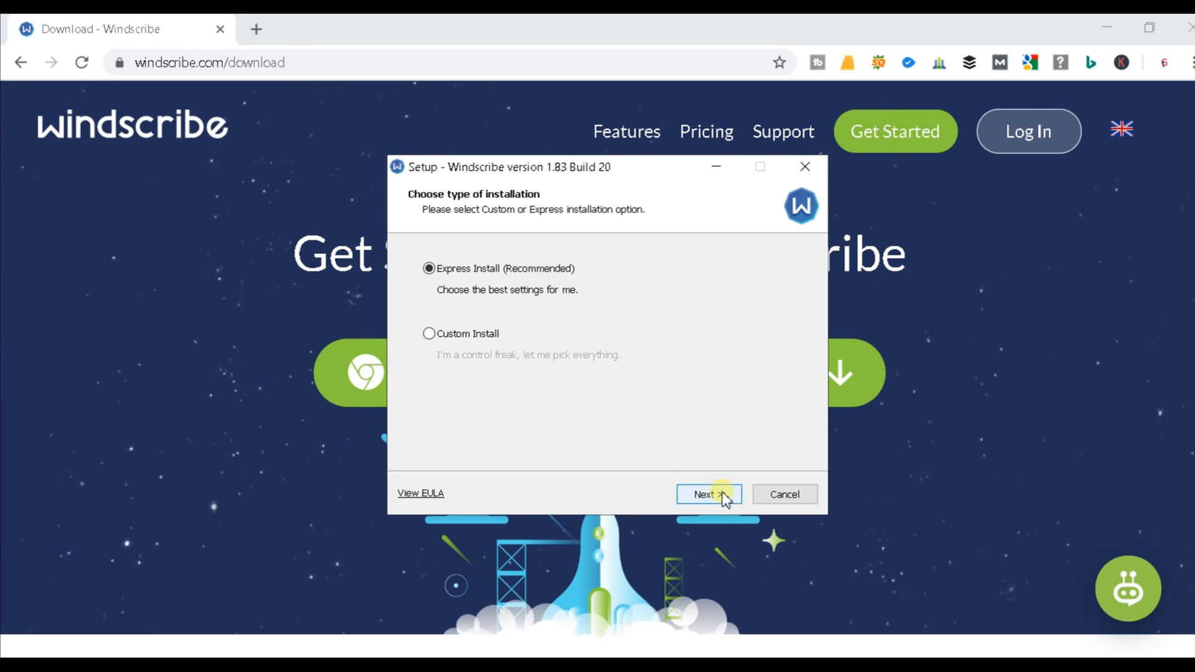
# - Tour Windscribe's Use for Free, Support and Download pages, scrolling down through them
pyautogui.click(707, 493)
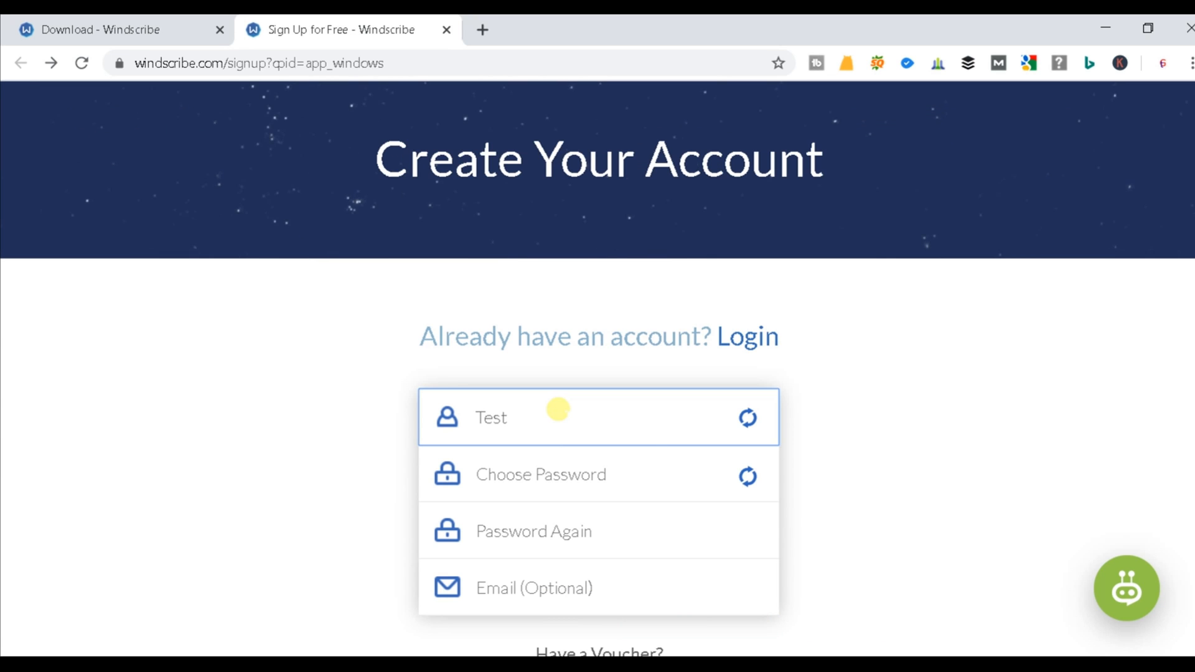
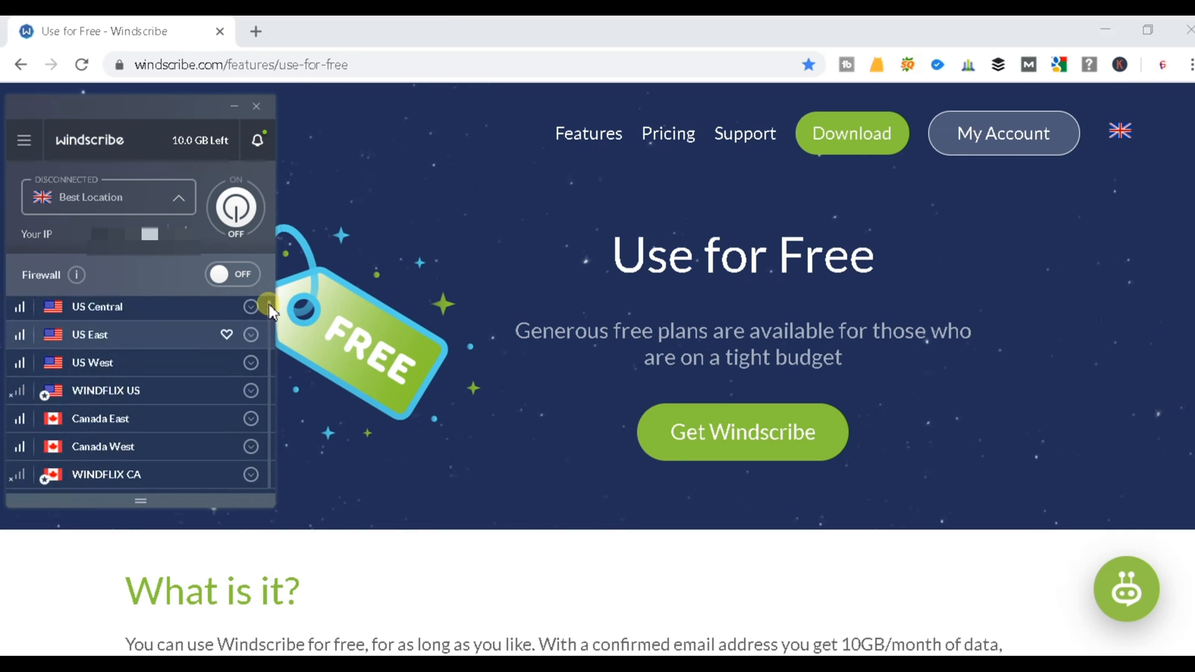
pyautogui.click(744, 133)
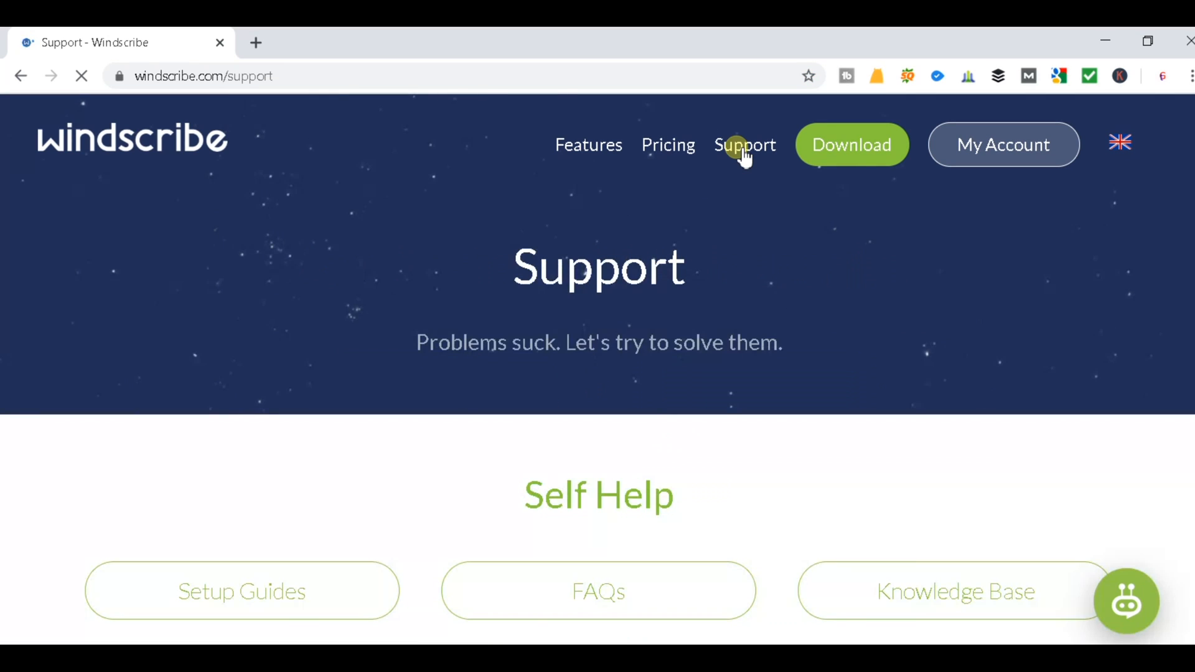
pyautogui.scroll(-3)
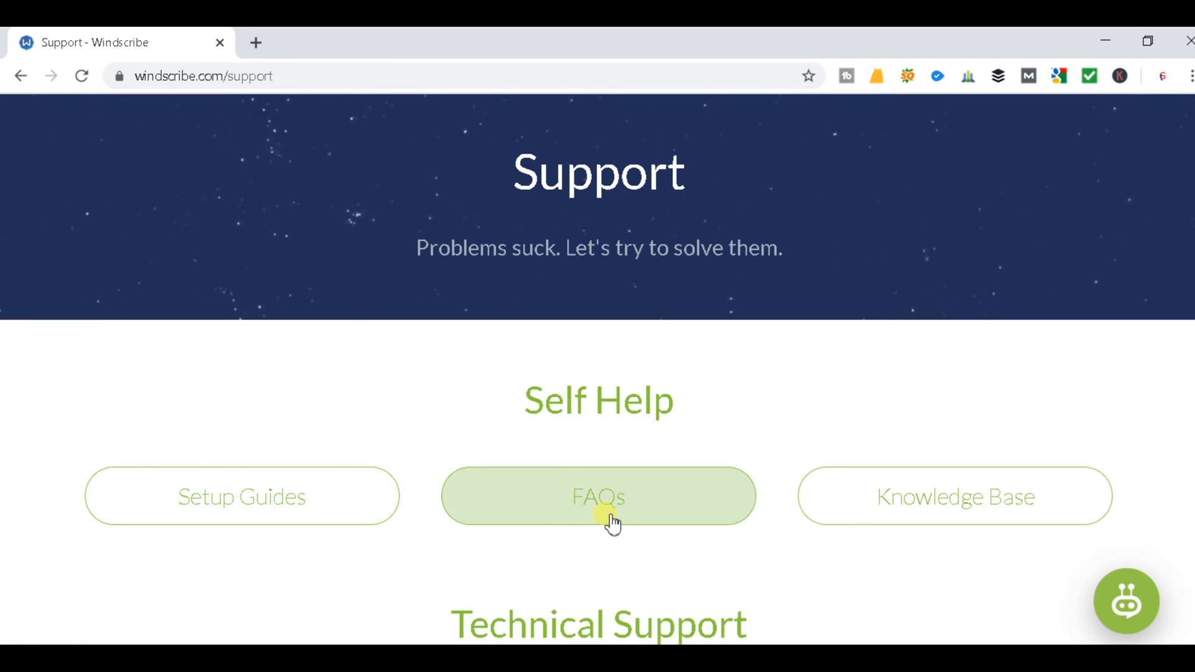
pyautogui.moveTo(986, 507)
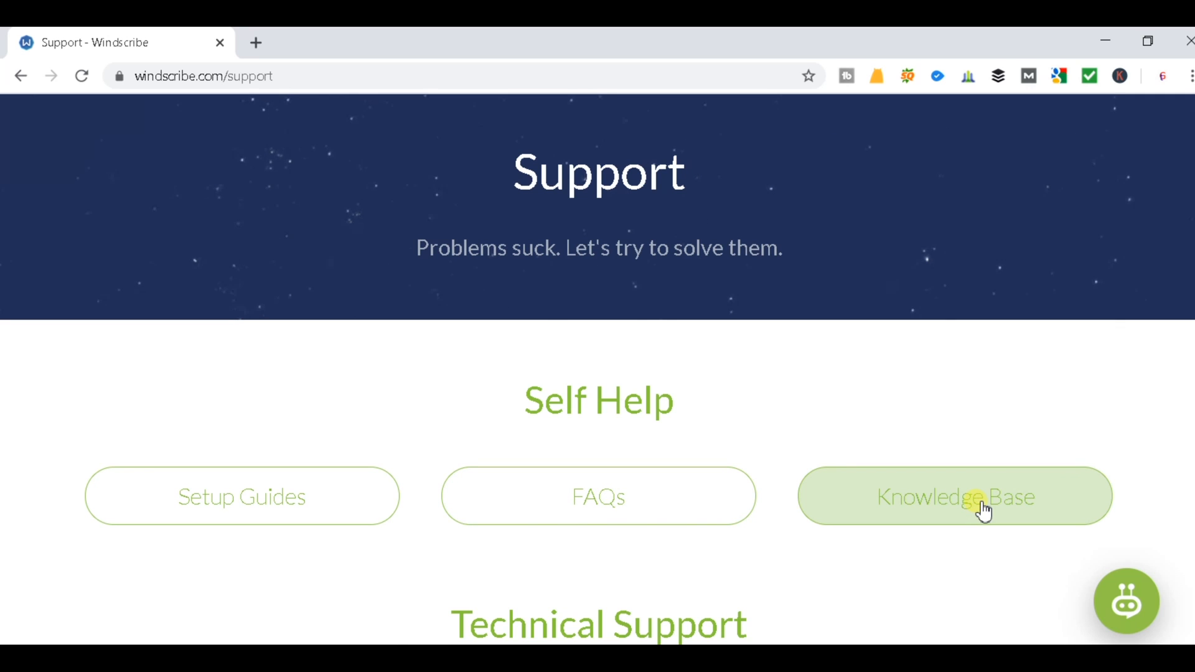
pyautogui.scroll(-3)
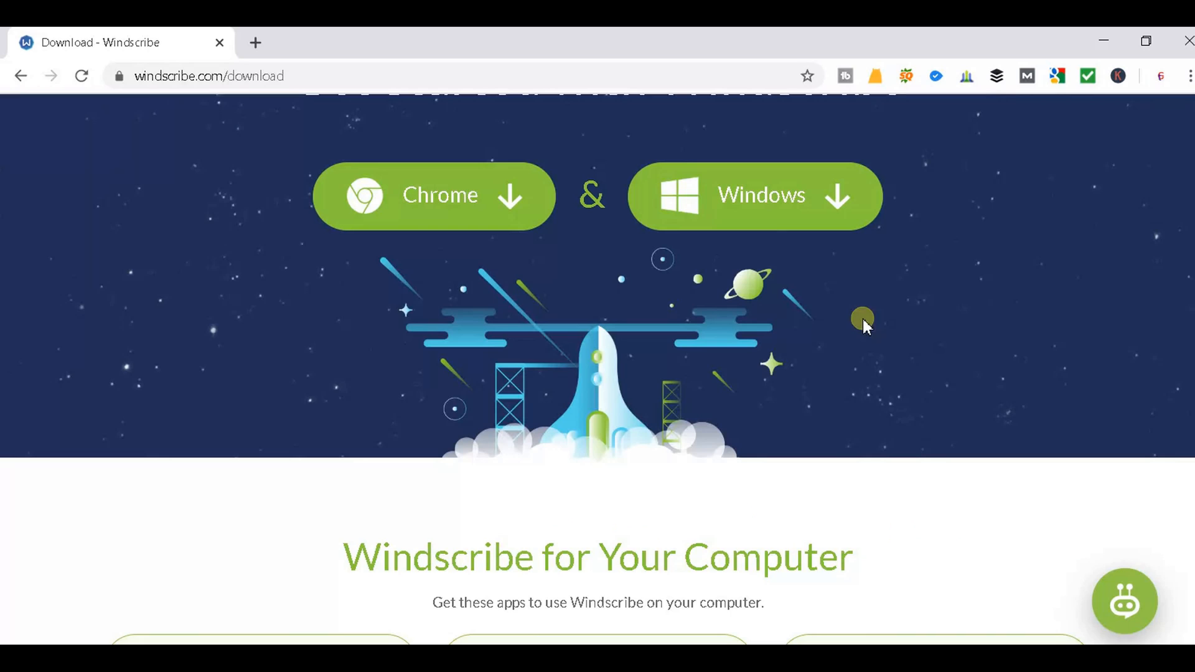
pyautogui.scroll(-3)
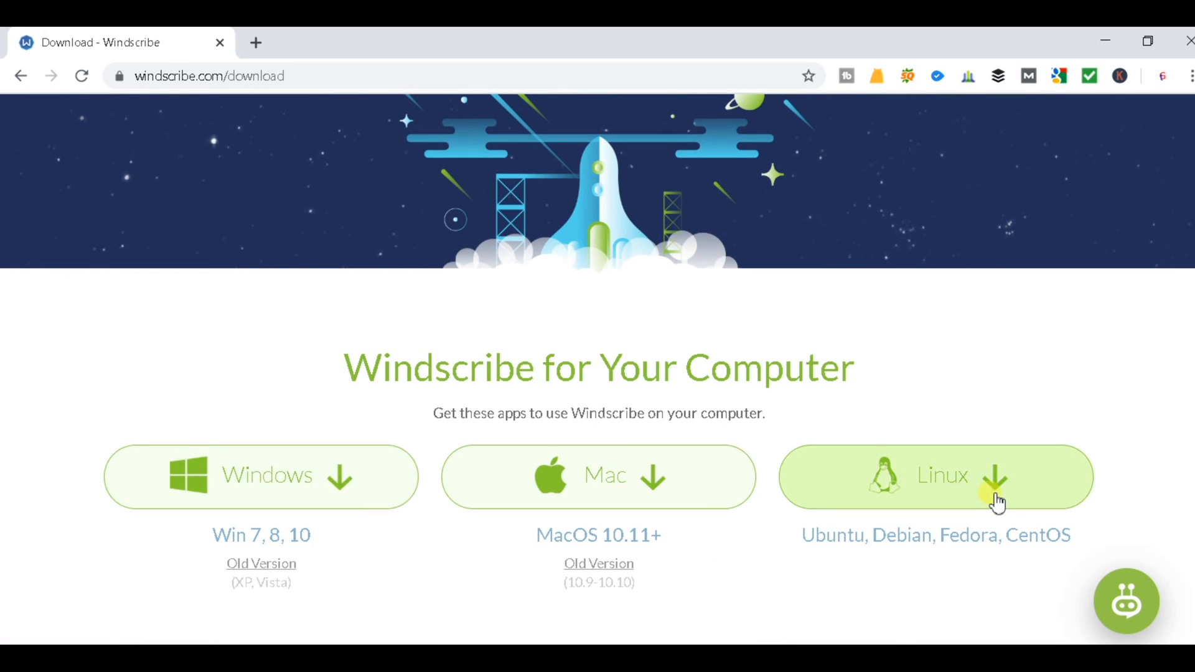
pyautogui.scroll(-3)
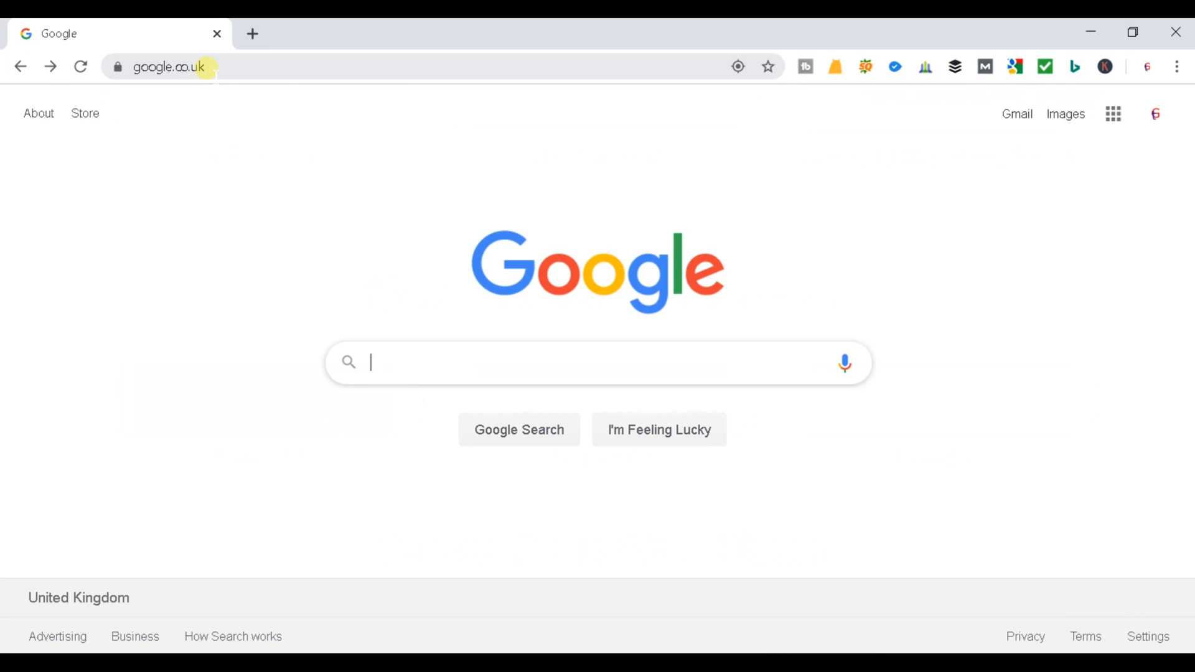
# - Search for 'windscribe' and load windscribe.com
pyautogui.write('windscribe.com')
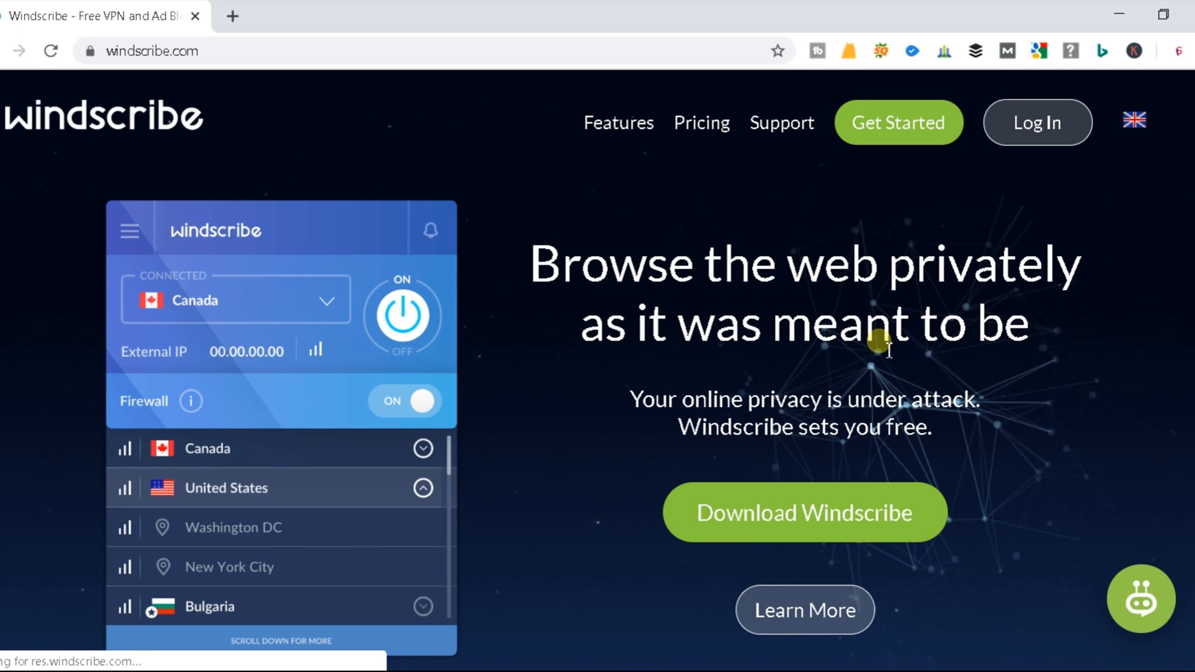
pyautogui.moveTo(880, 473)
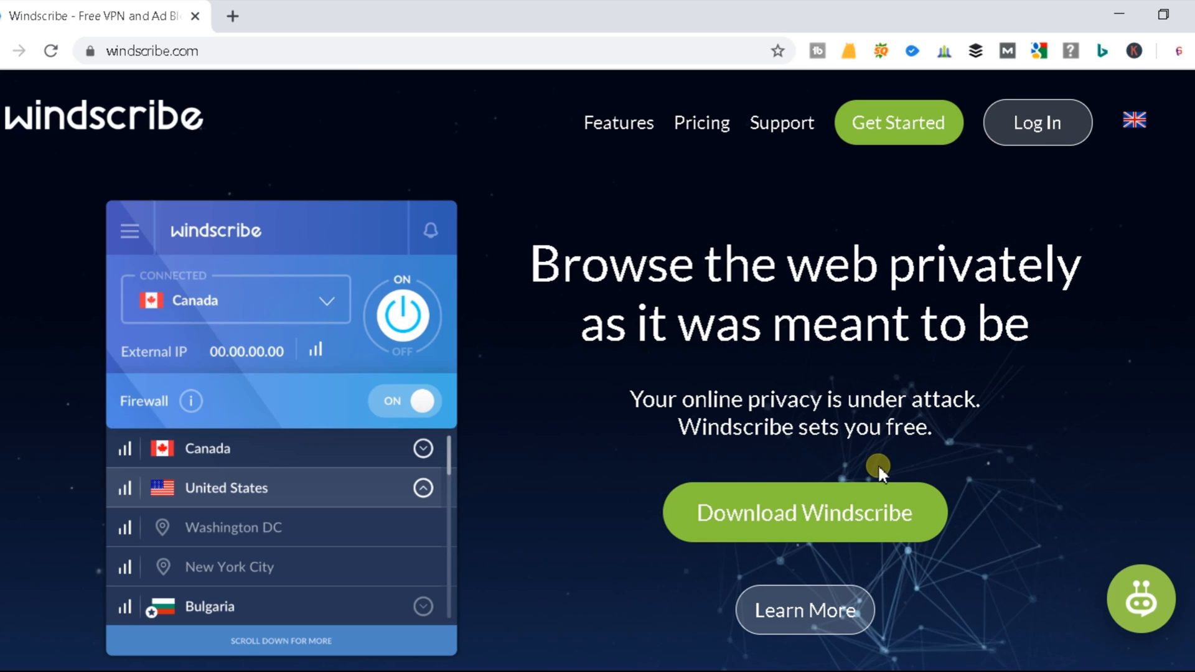
pyautogui.moveTo(805, 523)
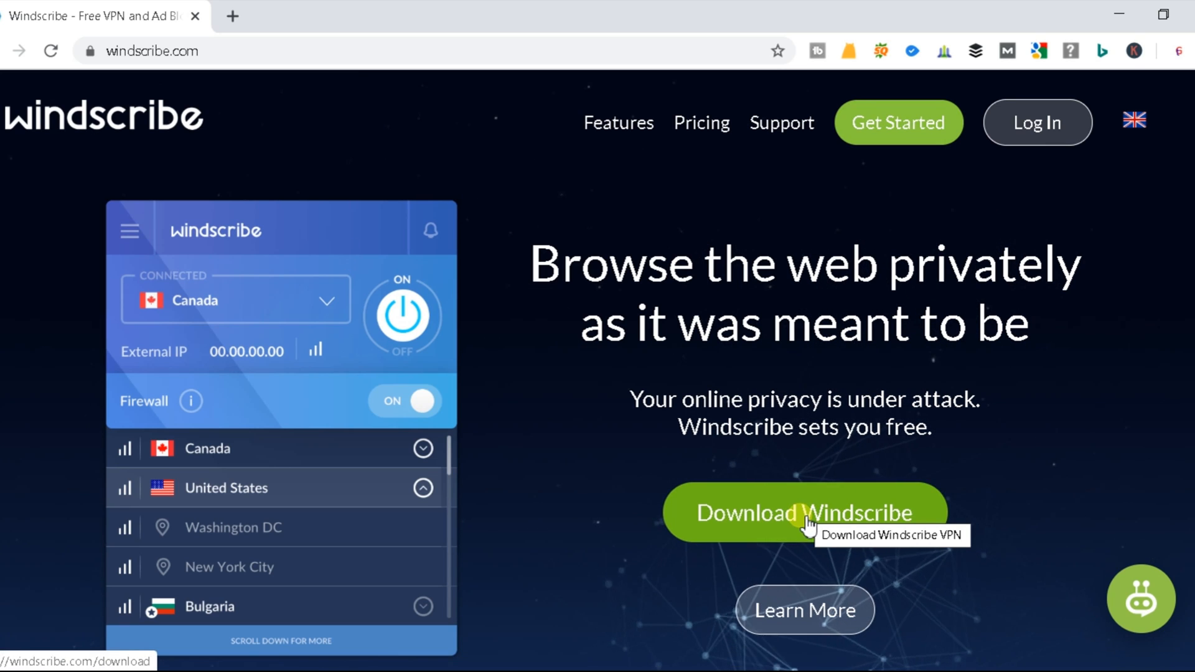
# - Download the Windows installer and launch Windscribe (2).exe from the download bar
pyautogui.click(802, 512)
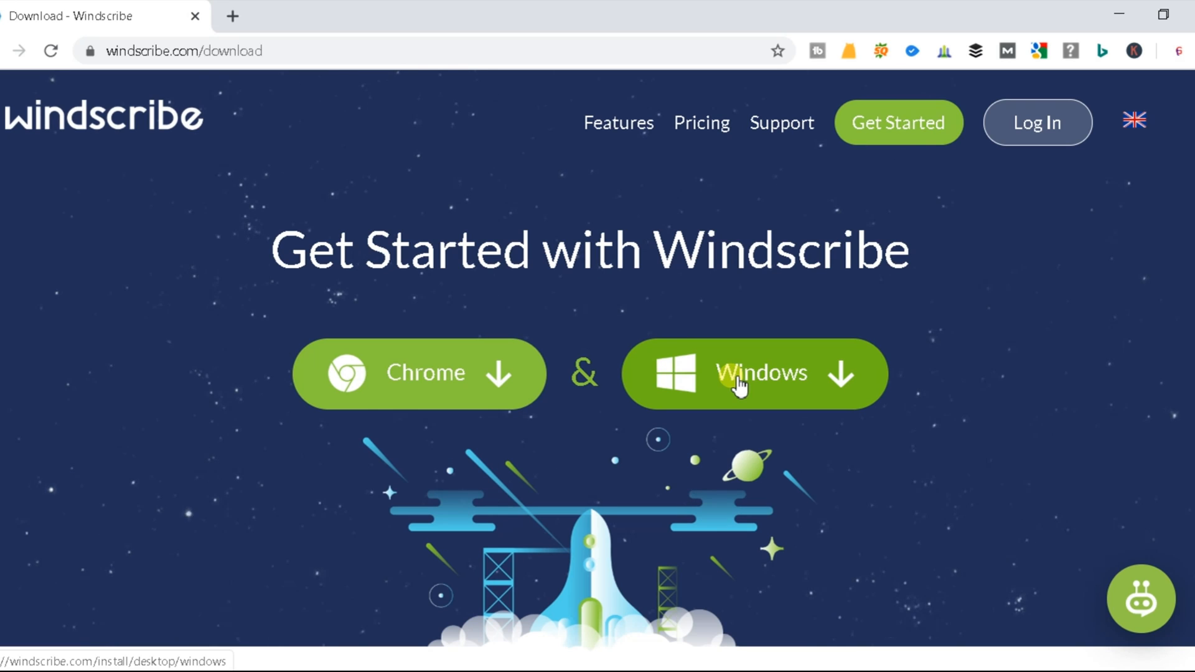
pyautogui.click(754, 373)
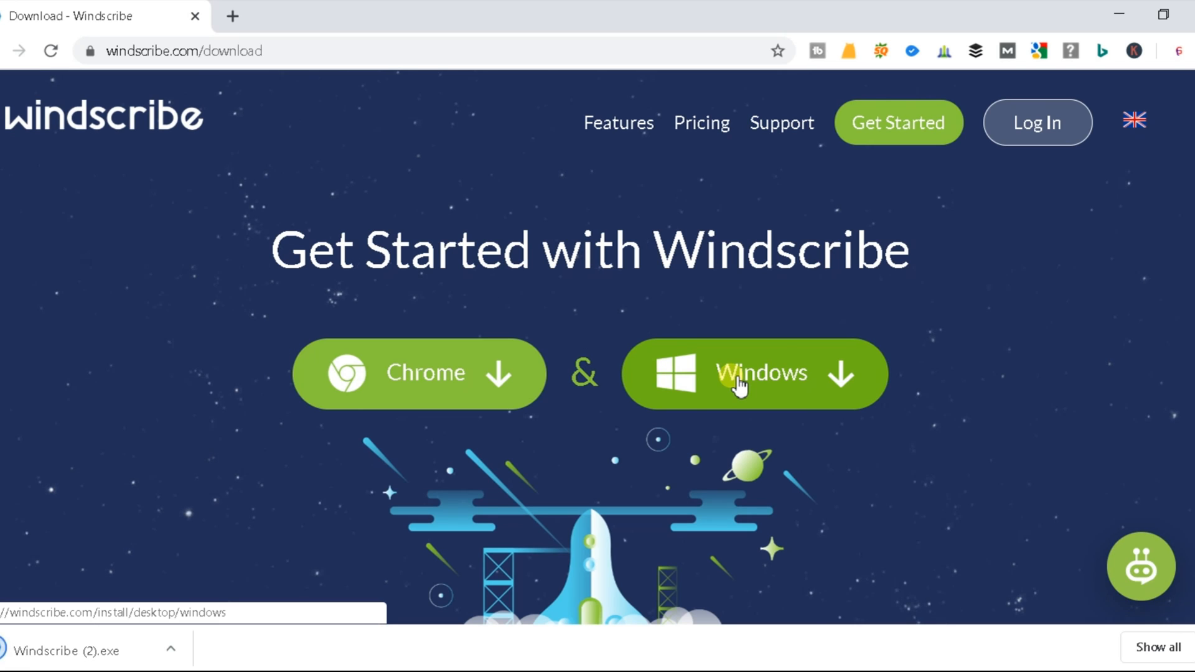
pyautogui.moveTo(122, 659)
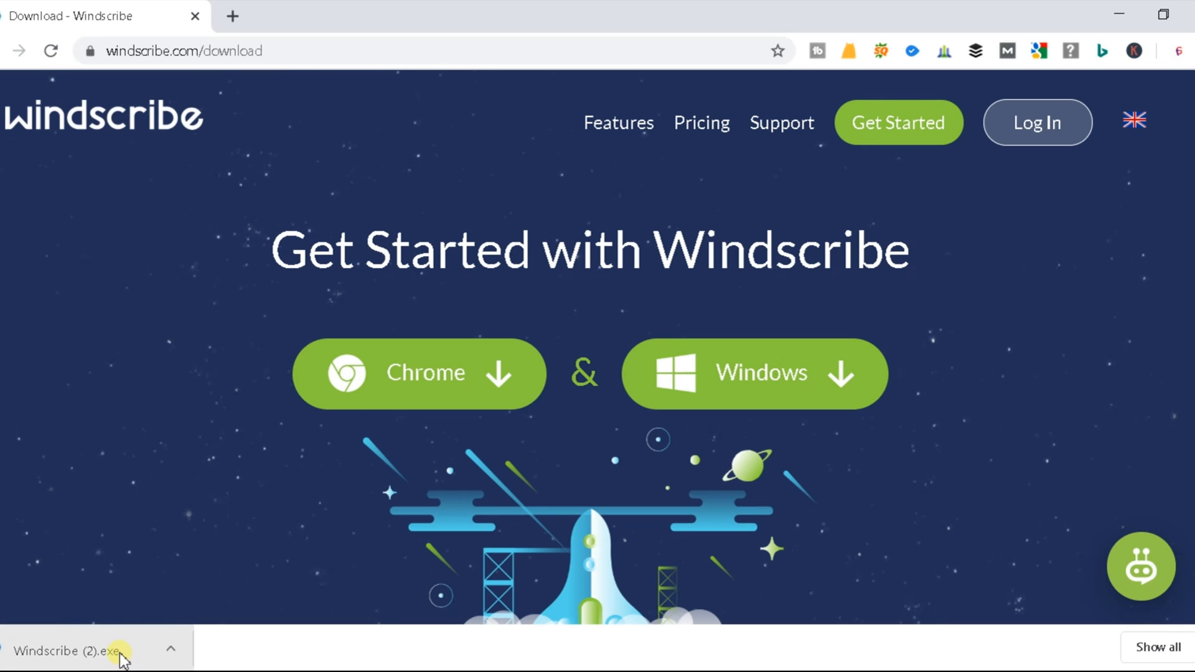
pyautogui.click(76, 652)
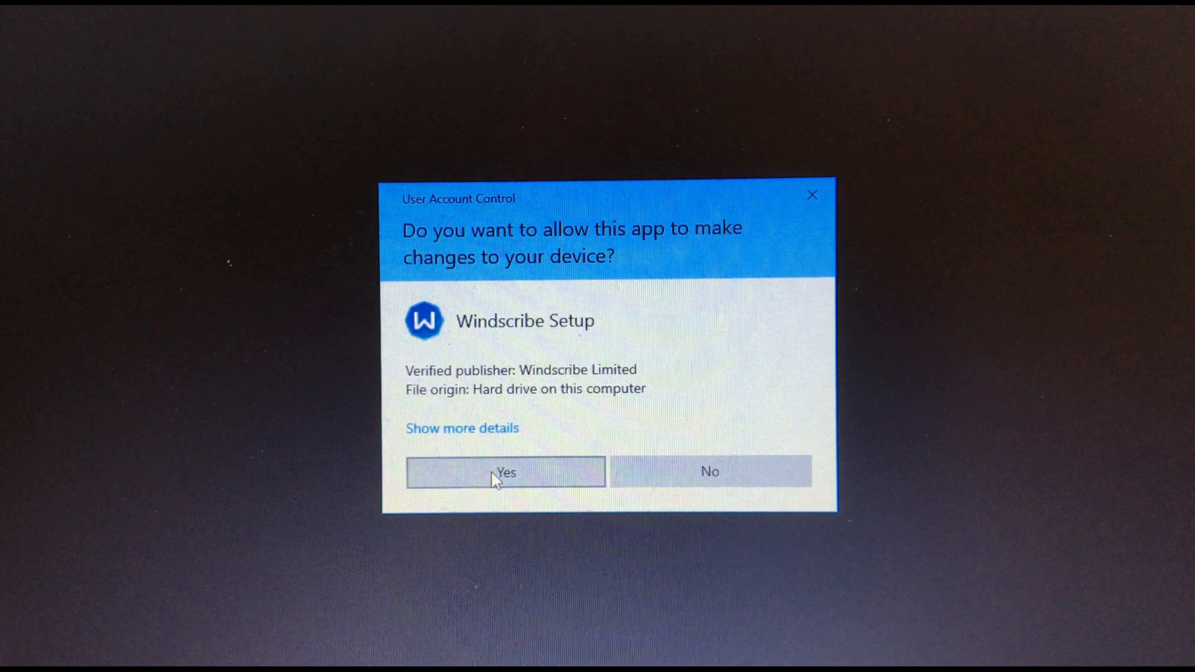
# - Approve the User Account Control prompt and run the Express Install
pyautogui.click(506, 471)
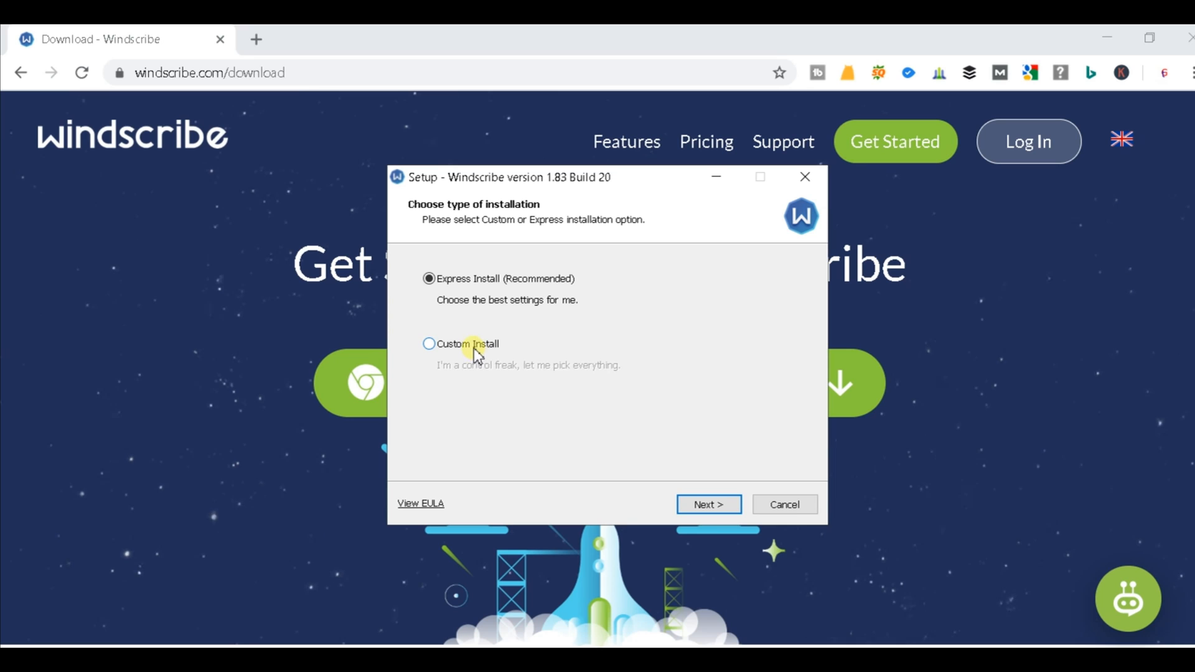
pyautogui.moveTo(478, 298)
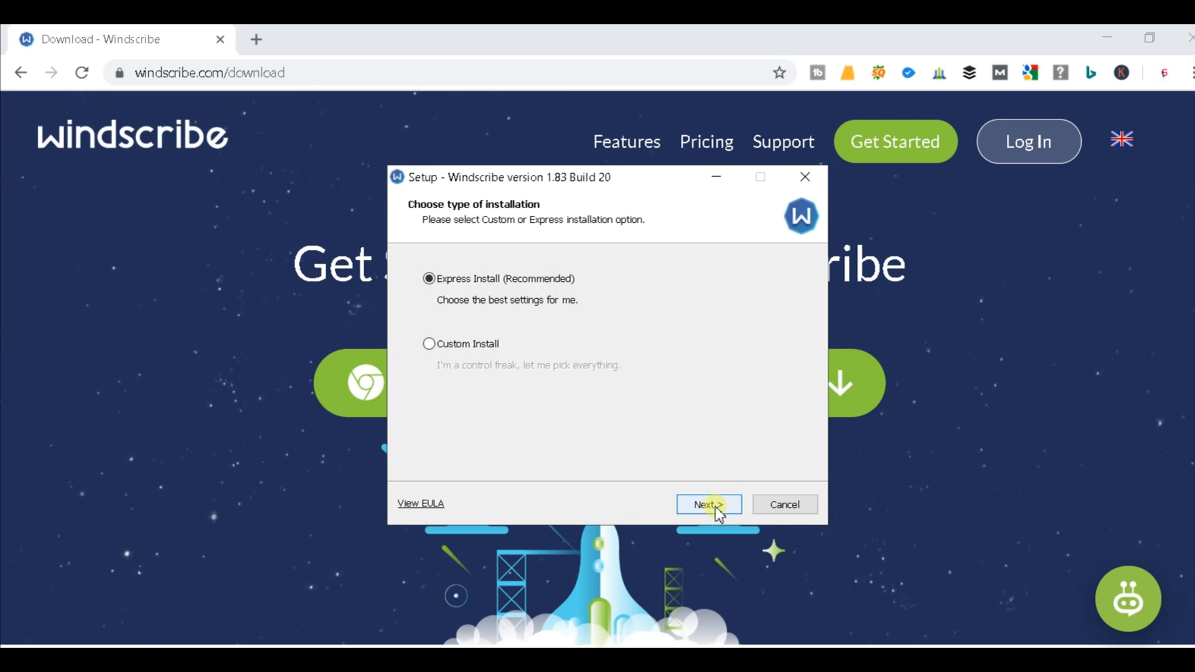
pyautogui.click(708, 505)
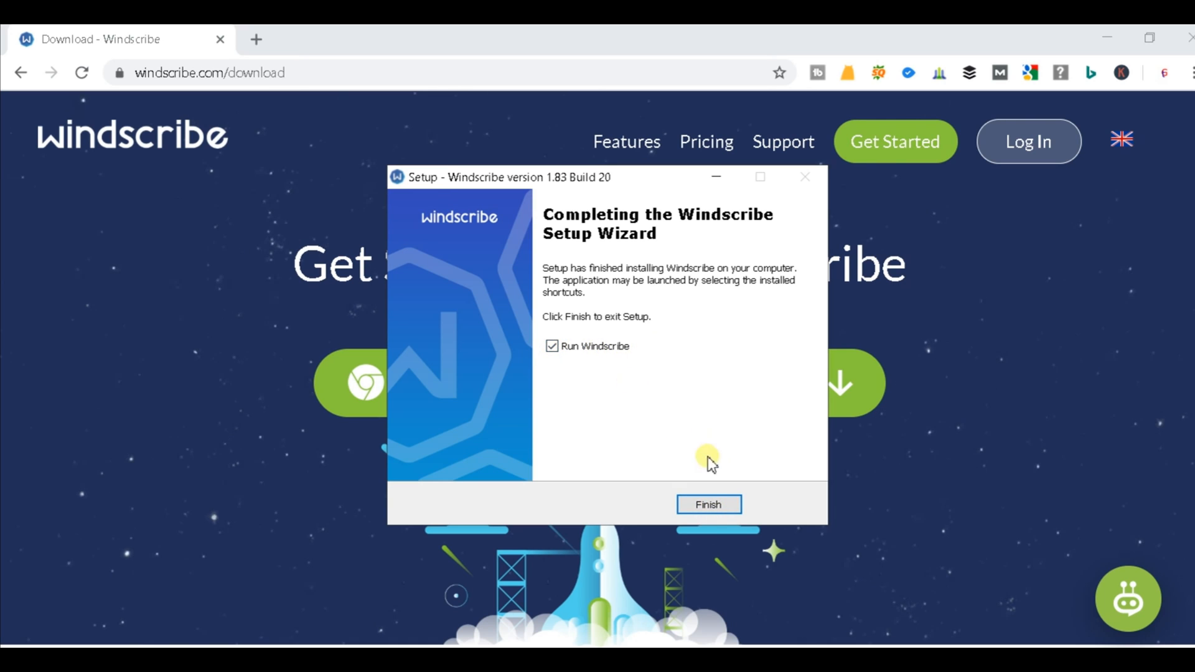
# - Finish setup with Run Windscribe checked, then answer No to having an account
pyautogui.click(708, 503)
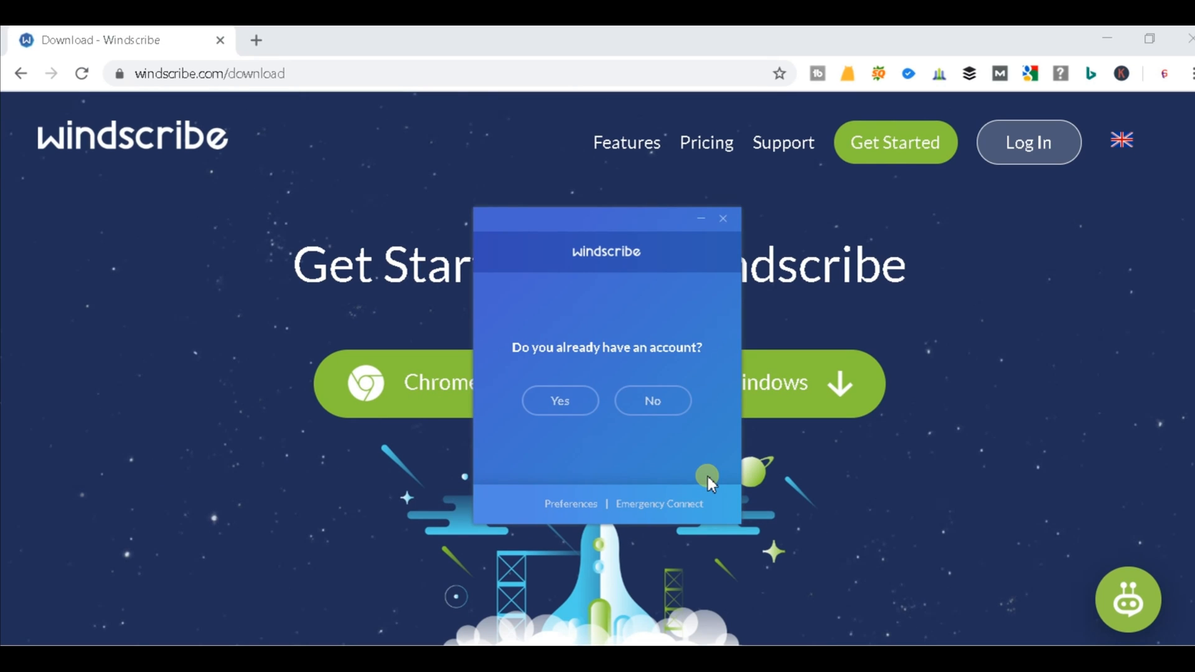
pyautogui.moveTo(672, 455)
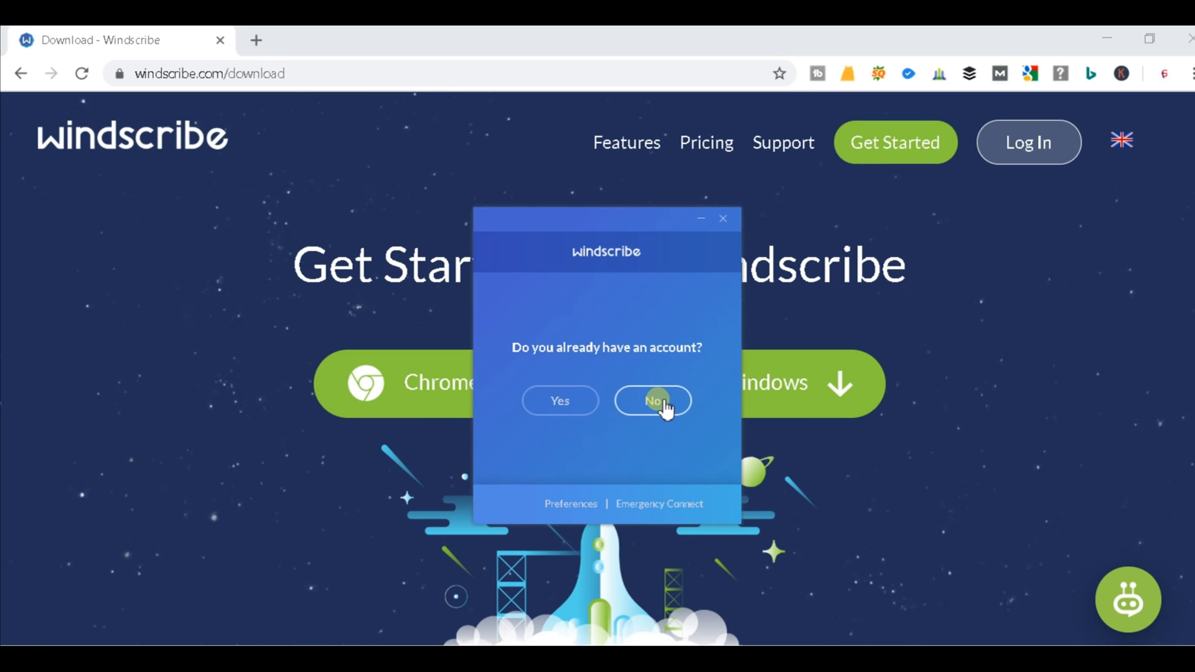
pyautogui.click(653, 401)
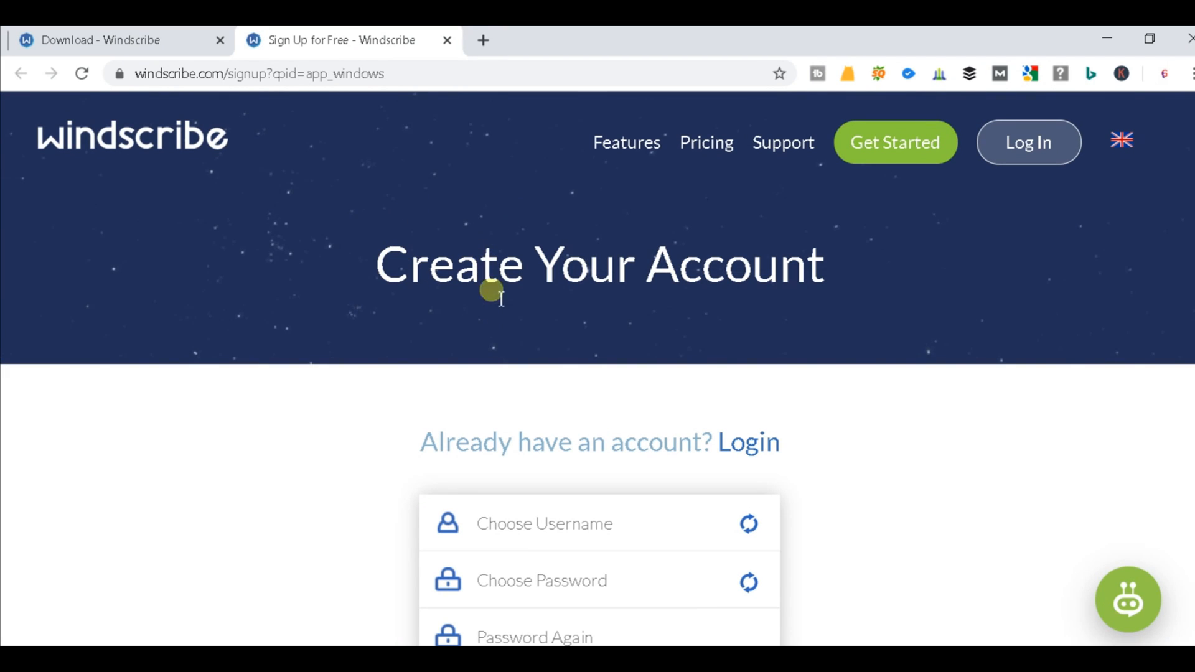
# - Enter the Testuser1340 username and a matching password in both password fields
pyautogui.click(544, 522)
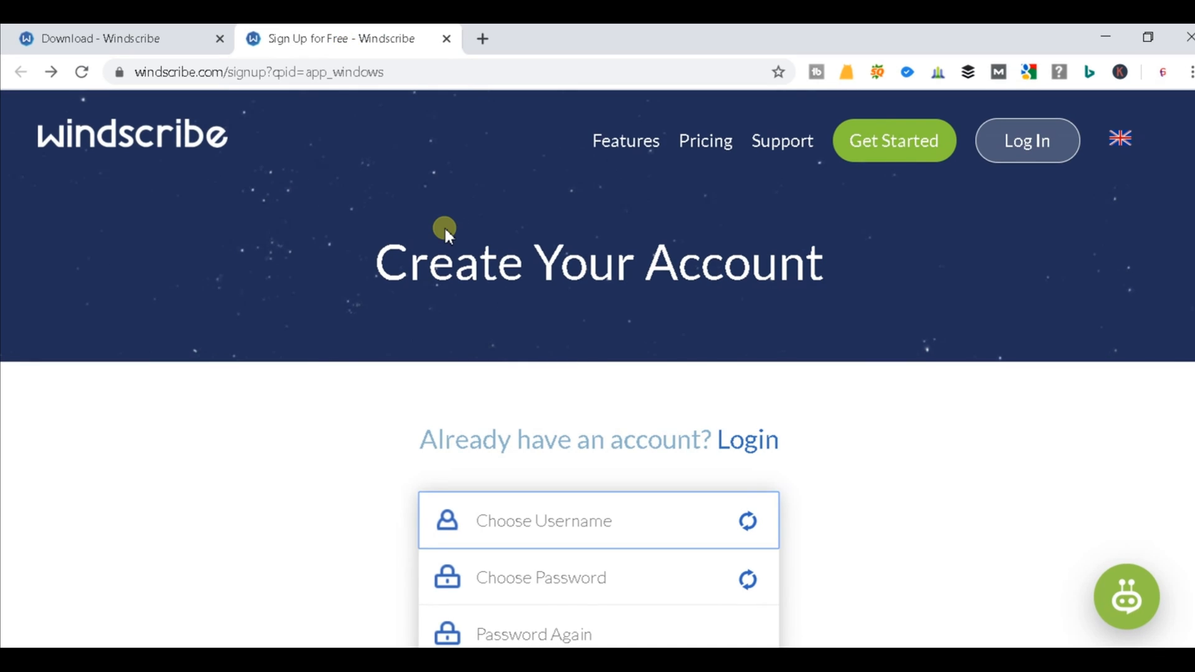
pyautogui.click(543, 521)
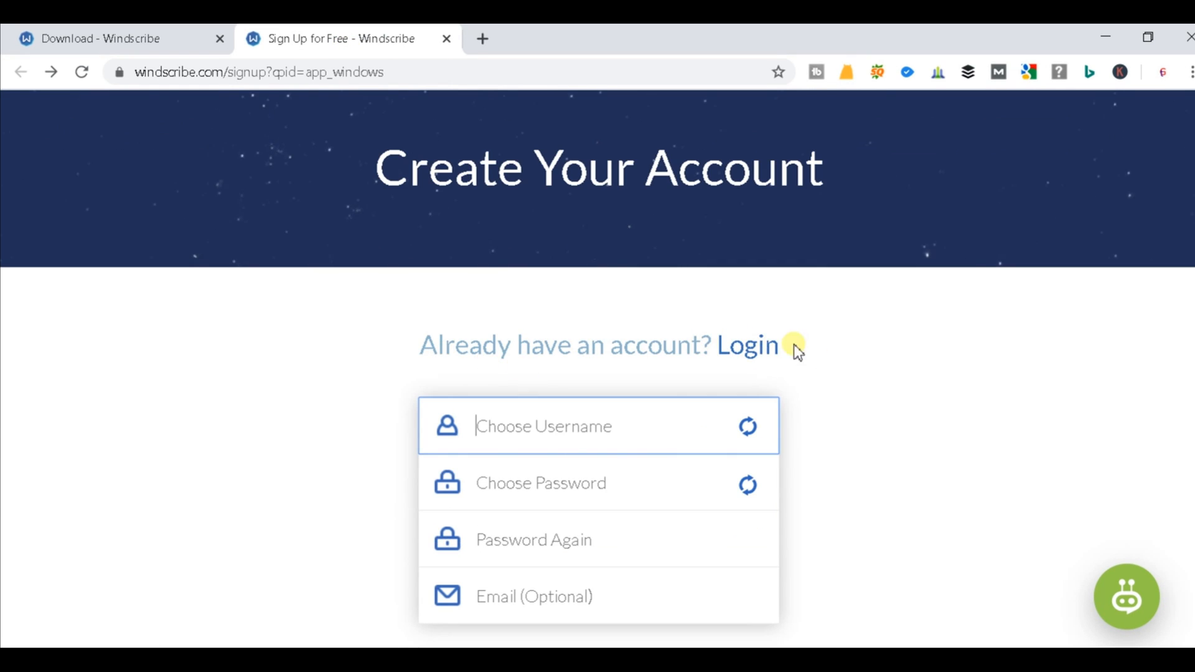
pyautogui.moveTo(665, 388)
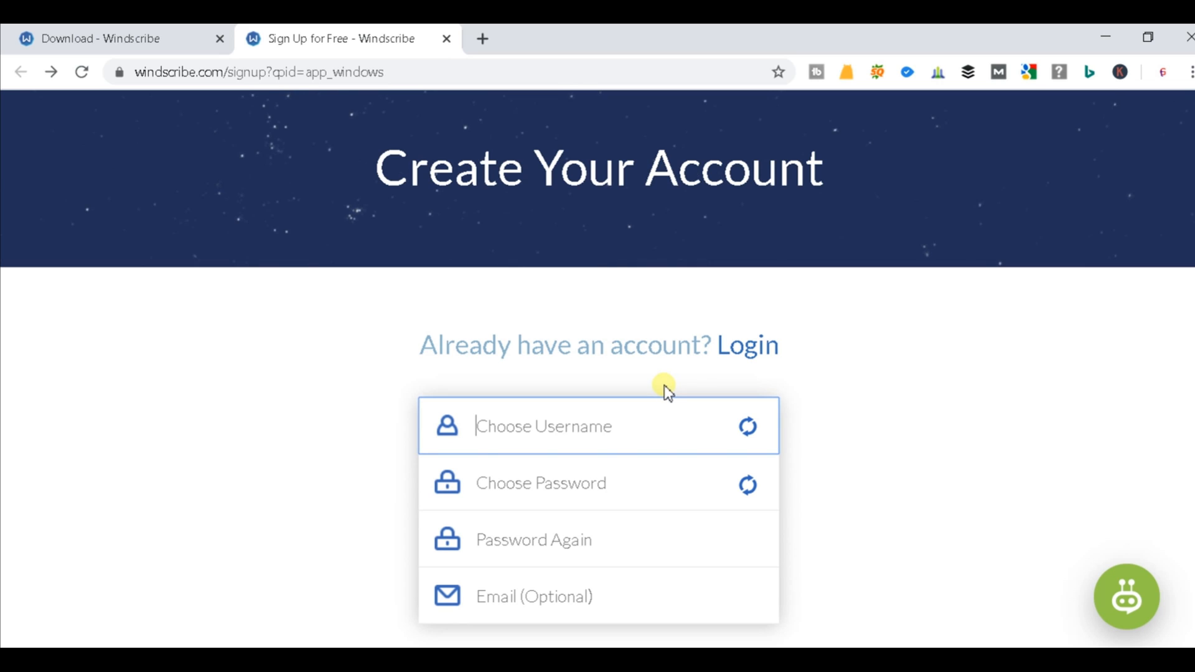
pyautogui.moveTo(557, 417)
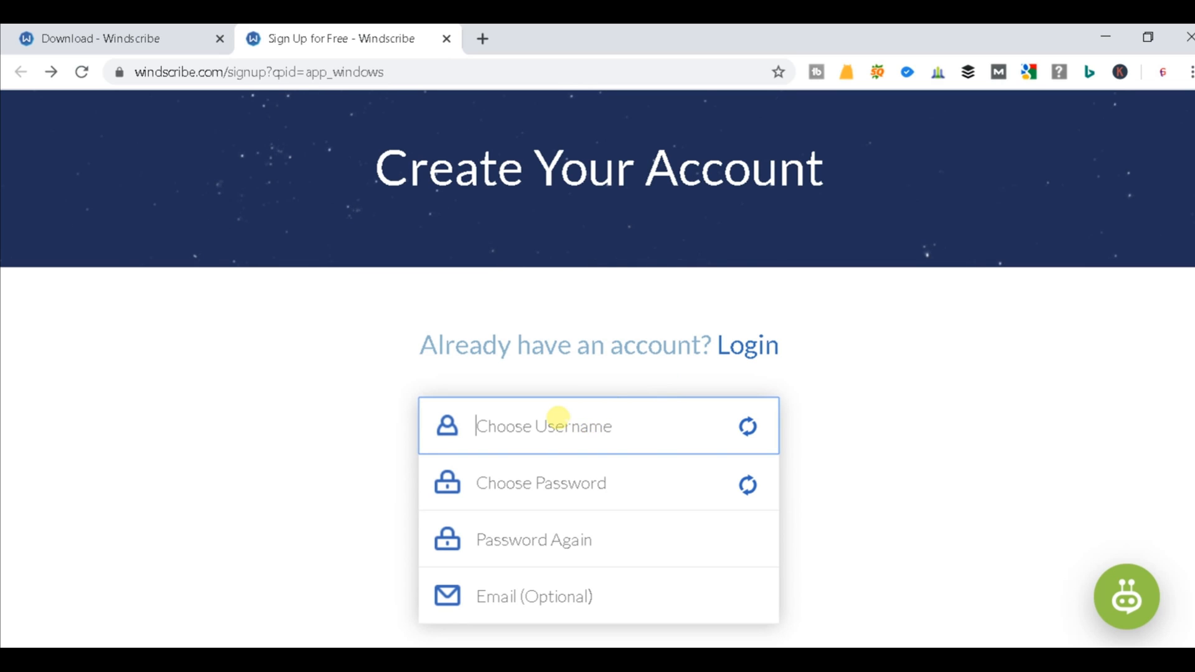
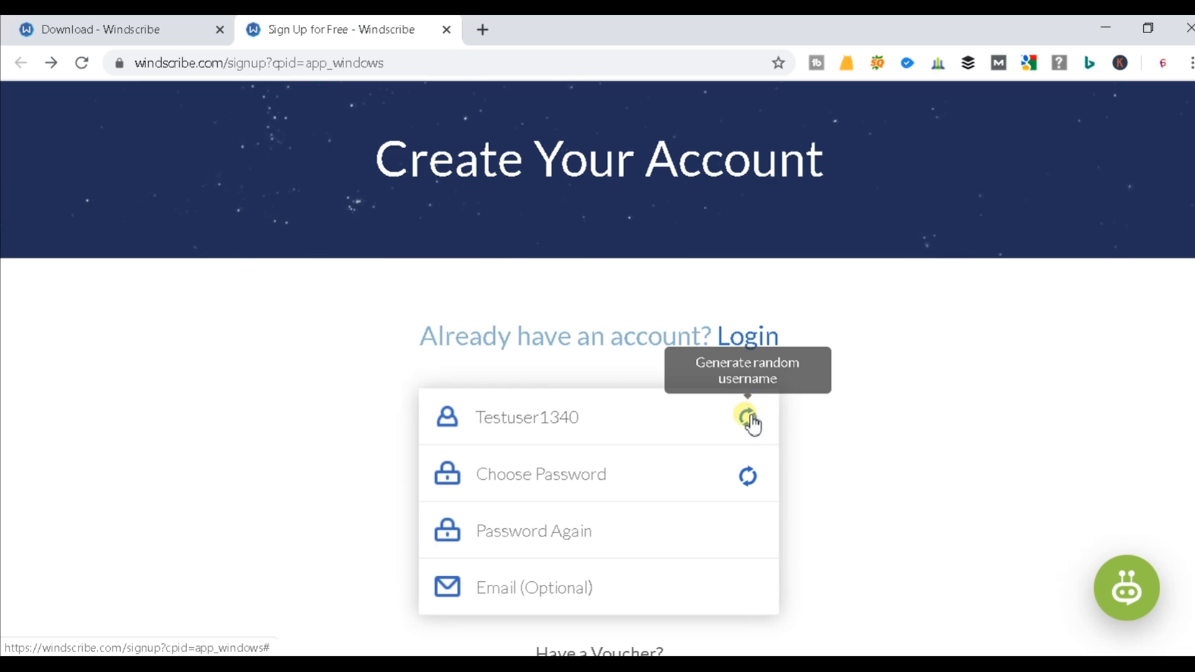
pyautogui.moveTo(748, 478)
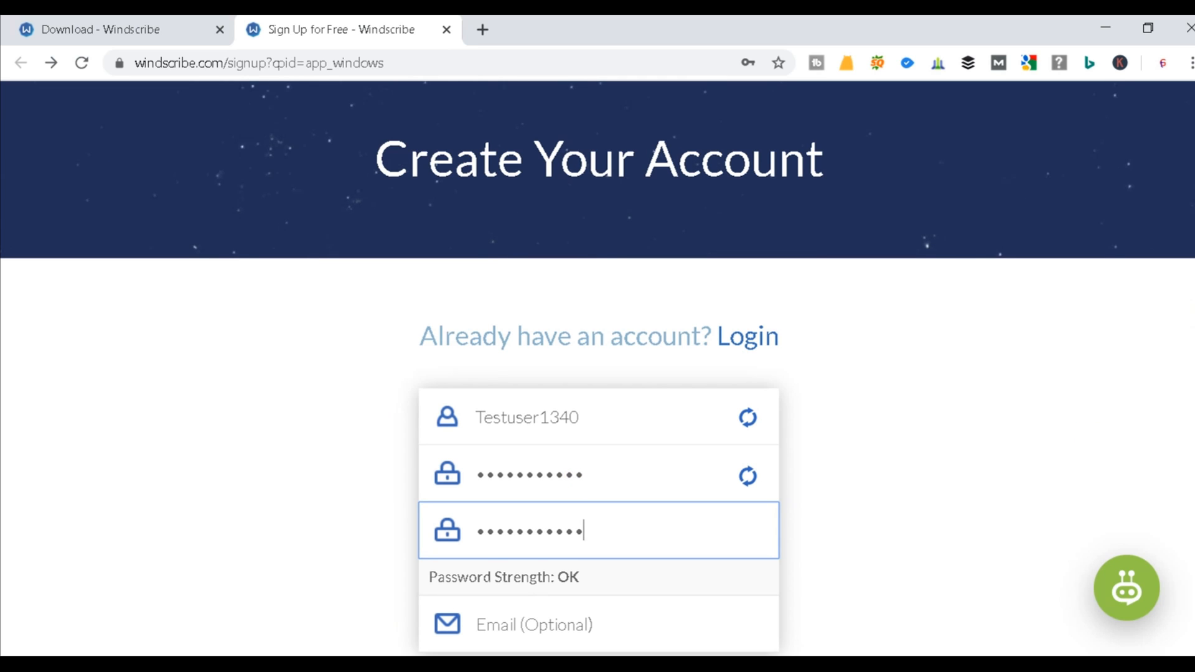
pyautogui.scroll(-3)
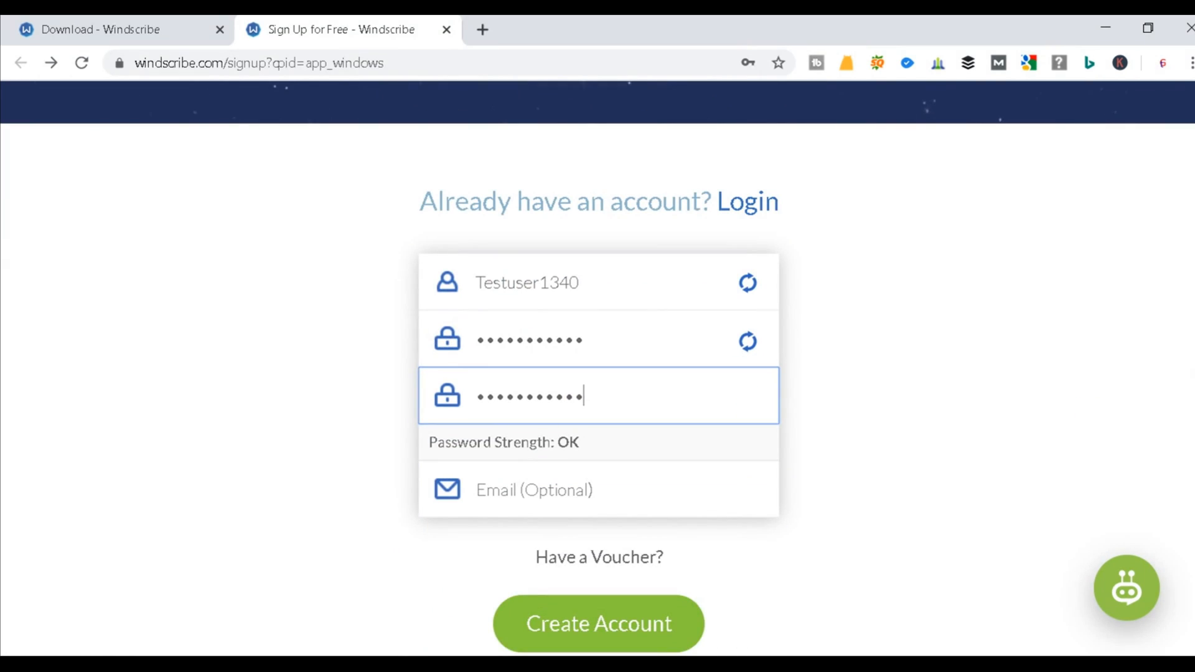
pyautogui.click(599, 490)
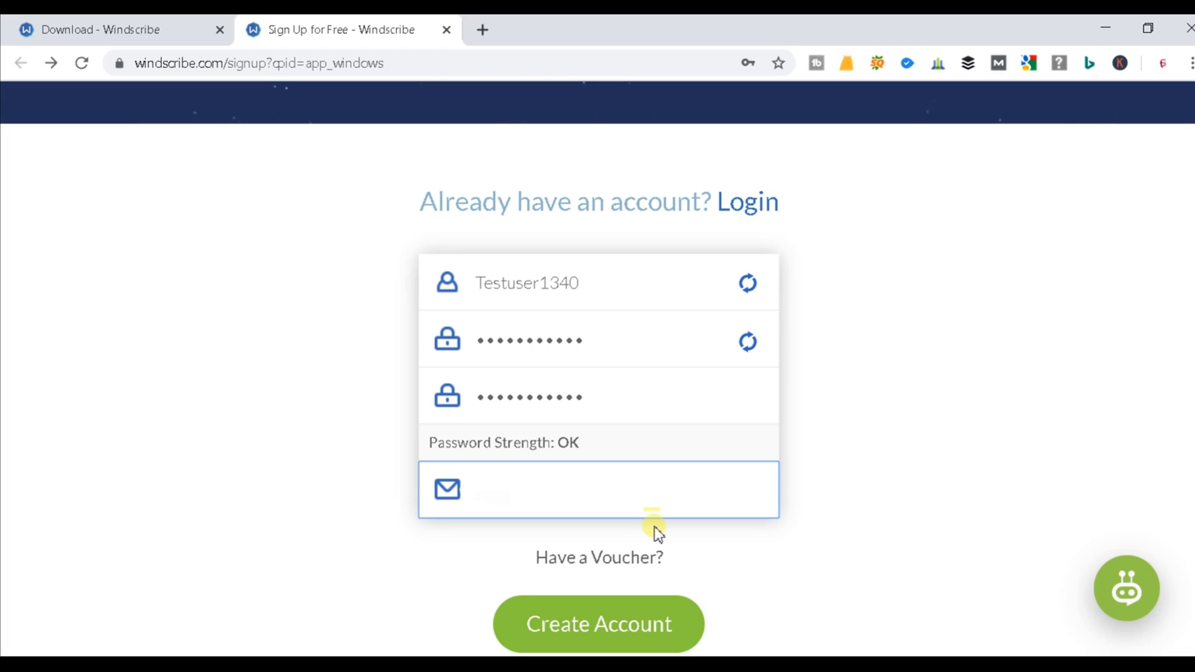
pyautogui.write('email@example.com')
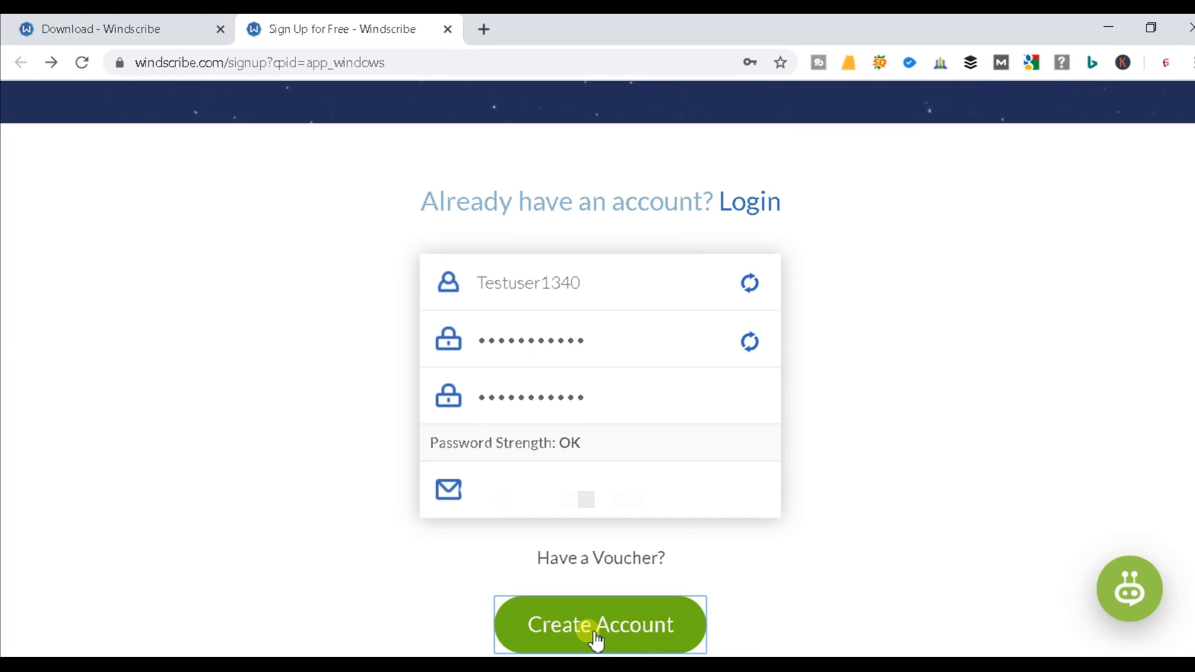
# - Create the account and scroll its overview showing Testuser1340 on the 2GB free plan
pyautogui.click(601, 624)
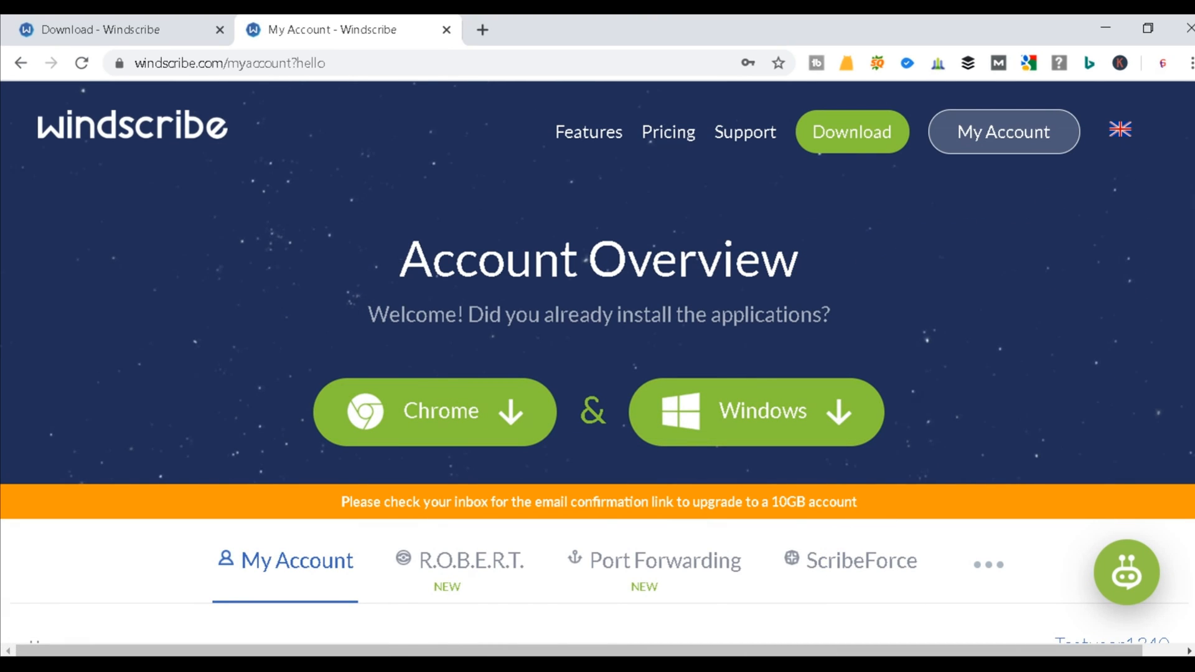
pyautogui.scroll(-3)
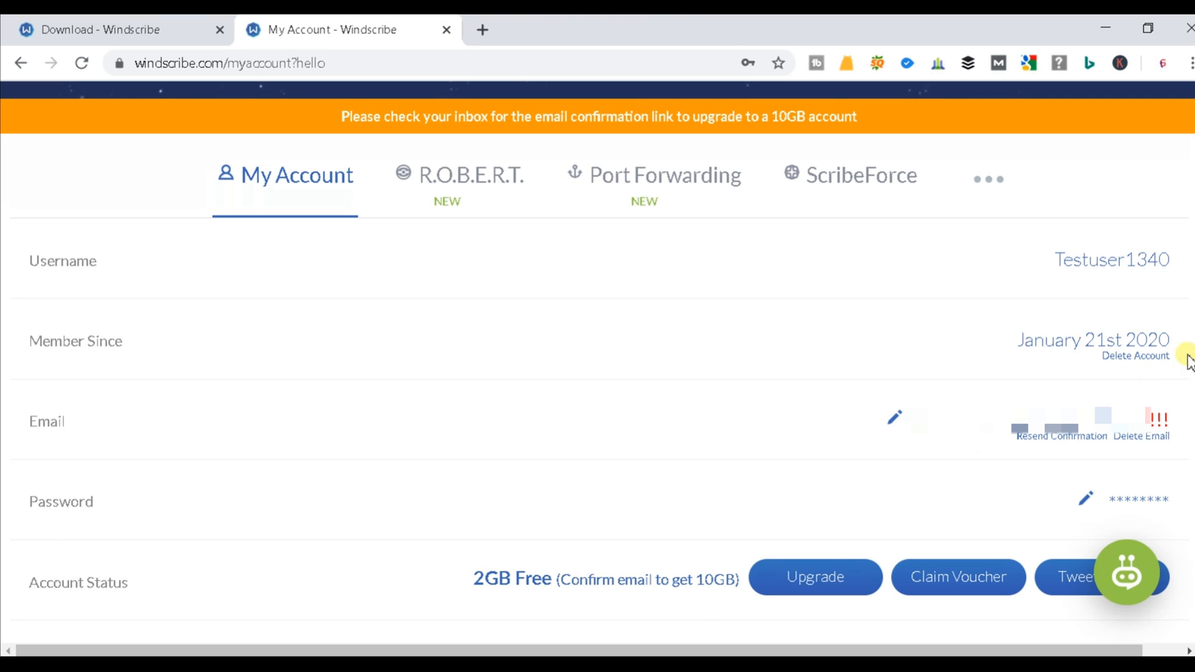
pyautogui.moveTo(1021, 494)
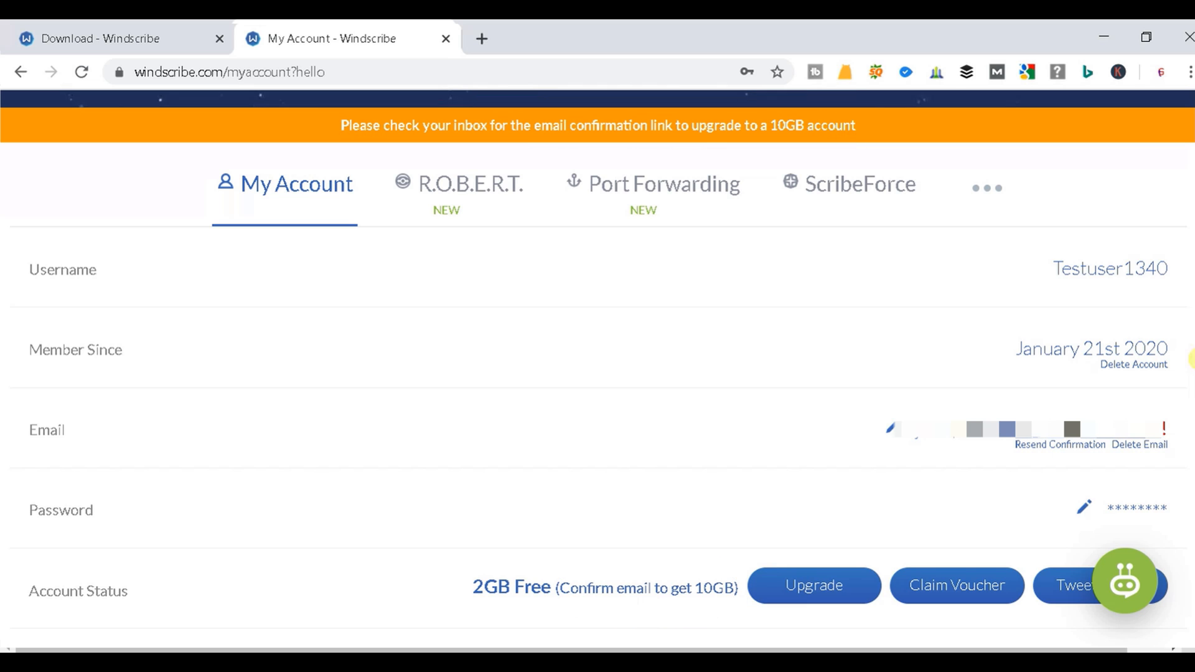
pyautogui.scroll(-3)
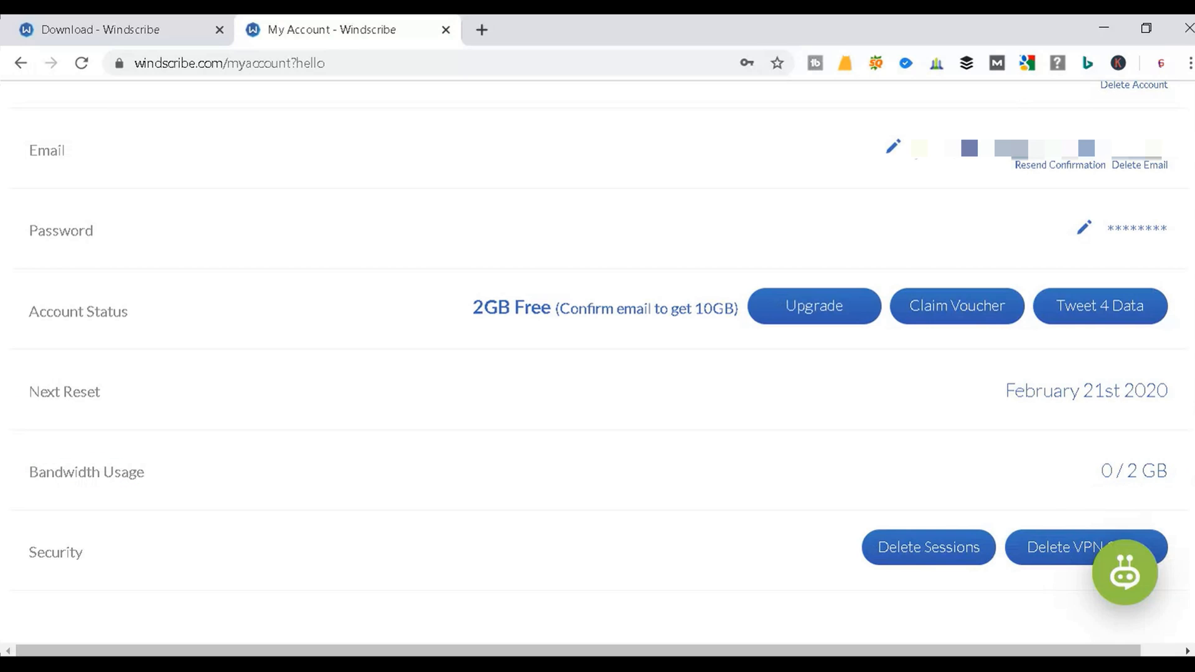
# - Review the R.O.B.E.R.T. block lists and custom rules, Port Forwarding and ScribeForce tabs
pyautogui.click(467, 129)
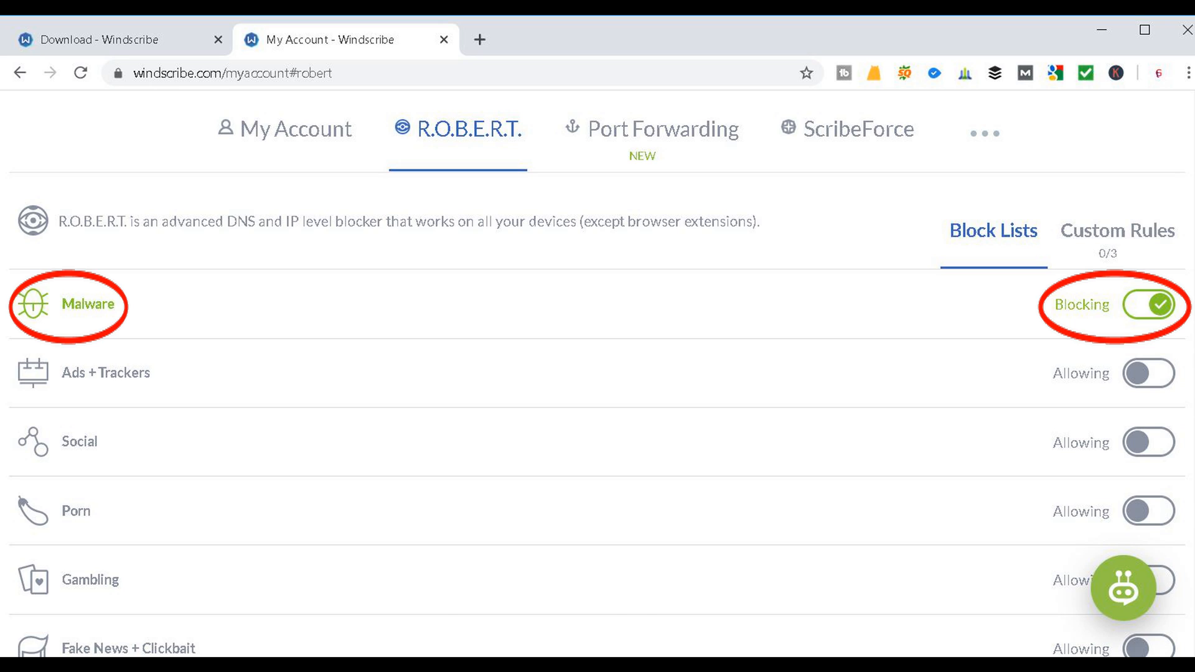
pyautogui.click(1116, 232)
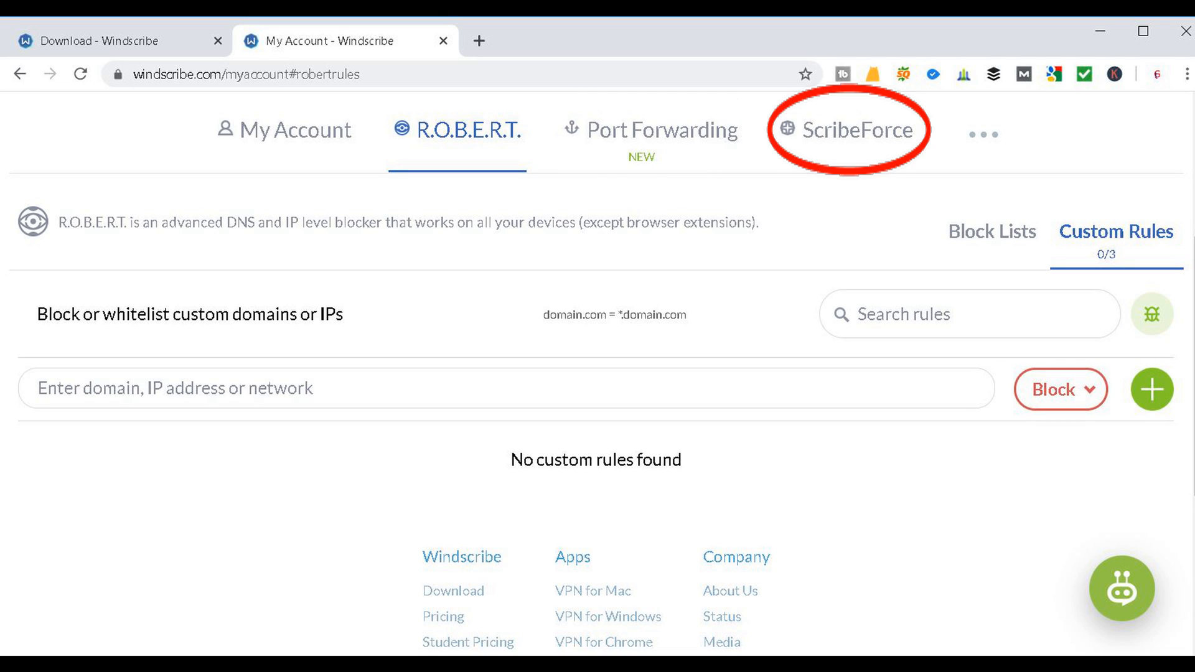
pyautogui.click(650, 130)
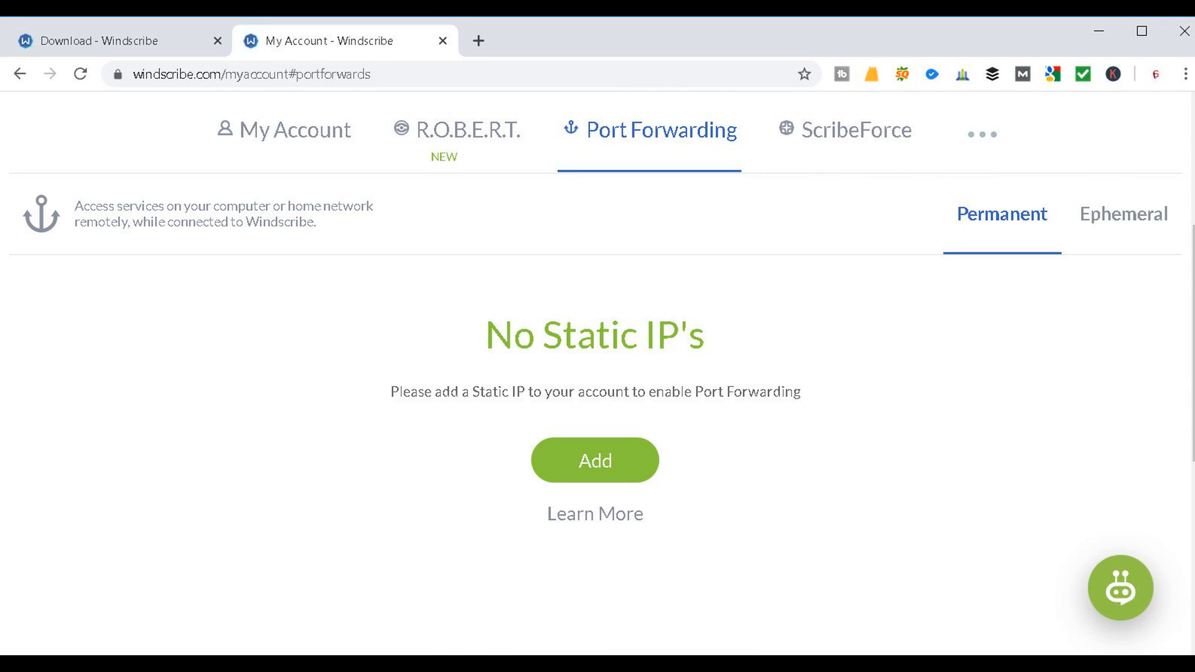
pyautogui.click(845, 129)
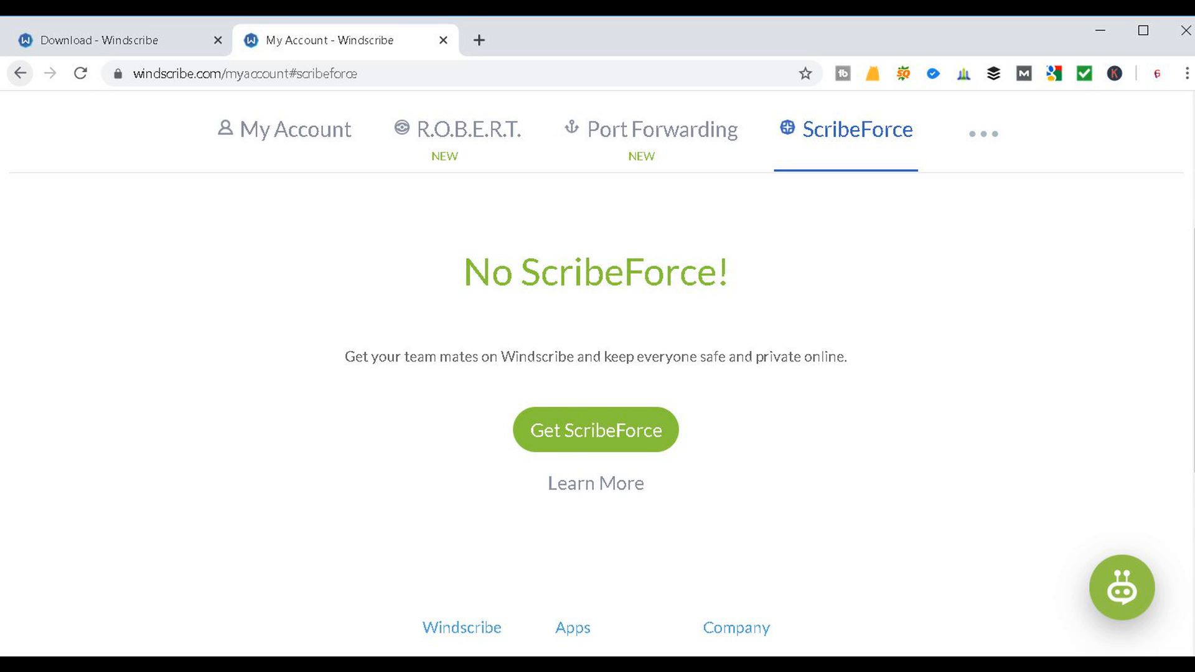
pyautogui.click(292, 129)
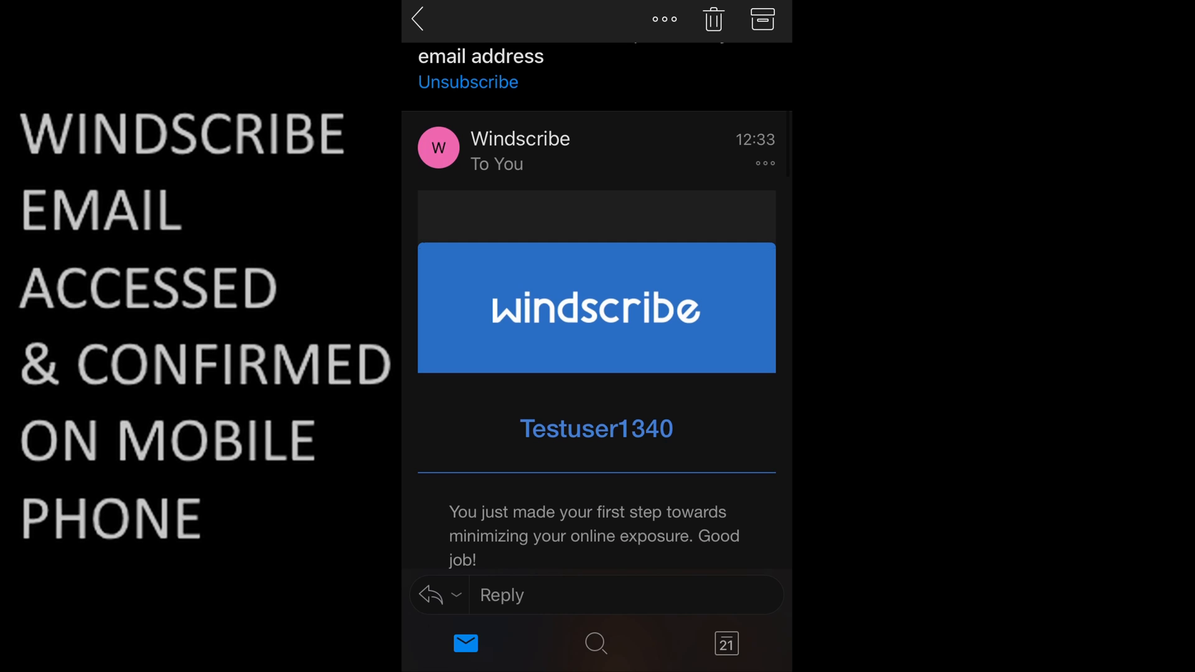
# - Scroll the Windscribe welcome email and tap CONFIRM EMAIL
pyautogui.scroll(-3)
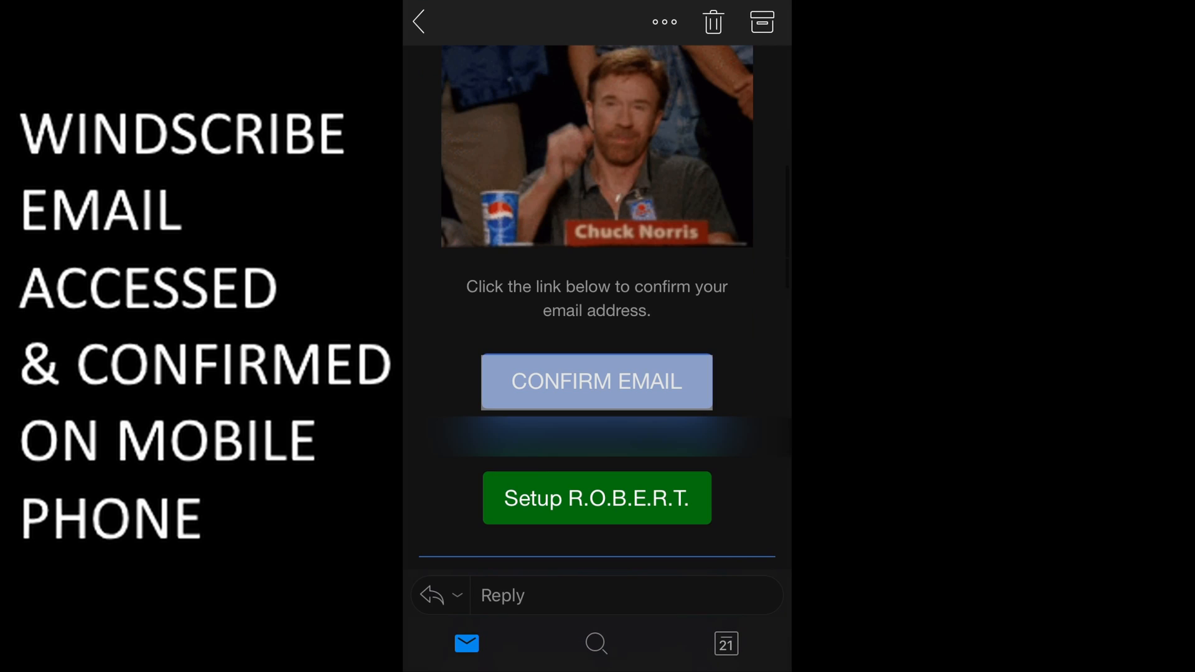
pyautogui.click(597, 382)
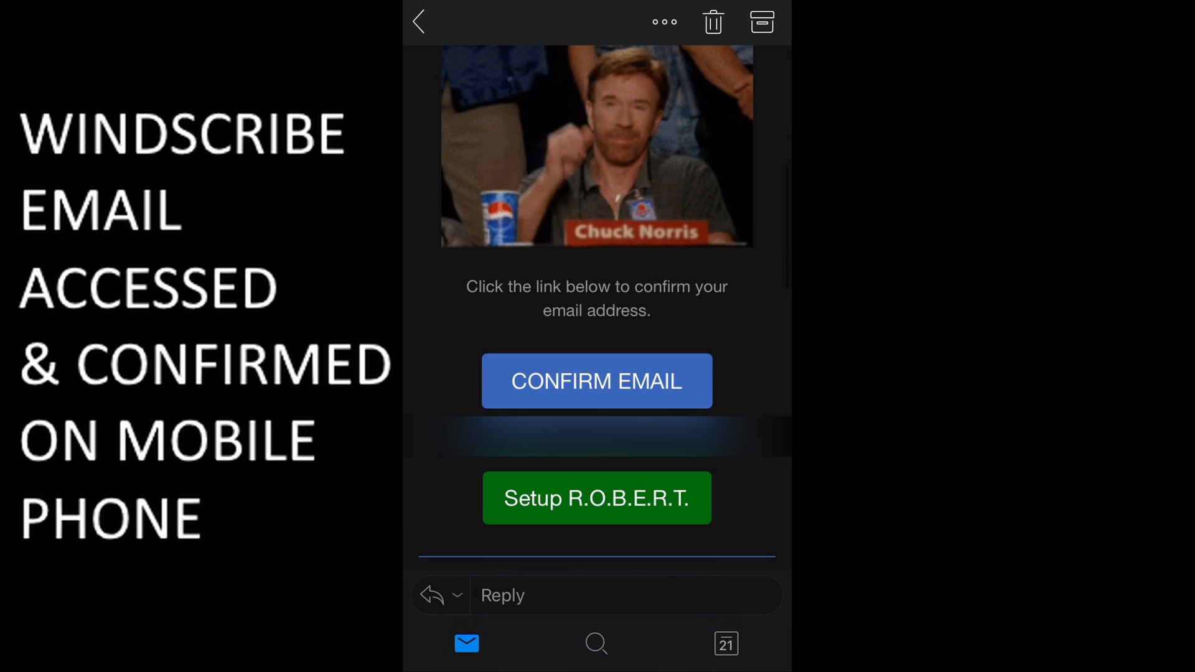
pyautogui.click(597, 381)
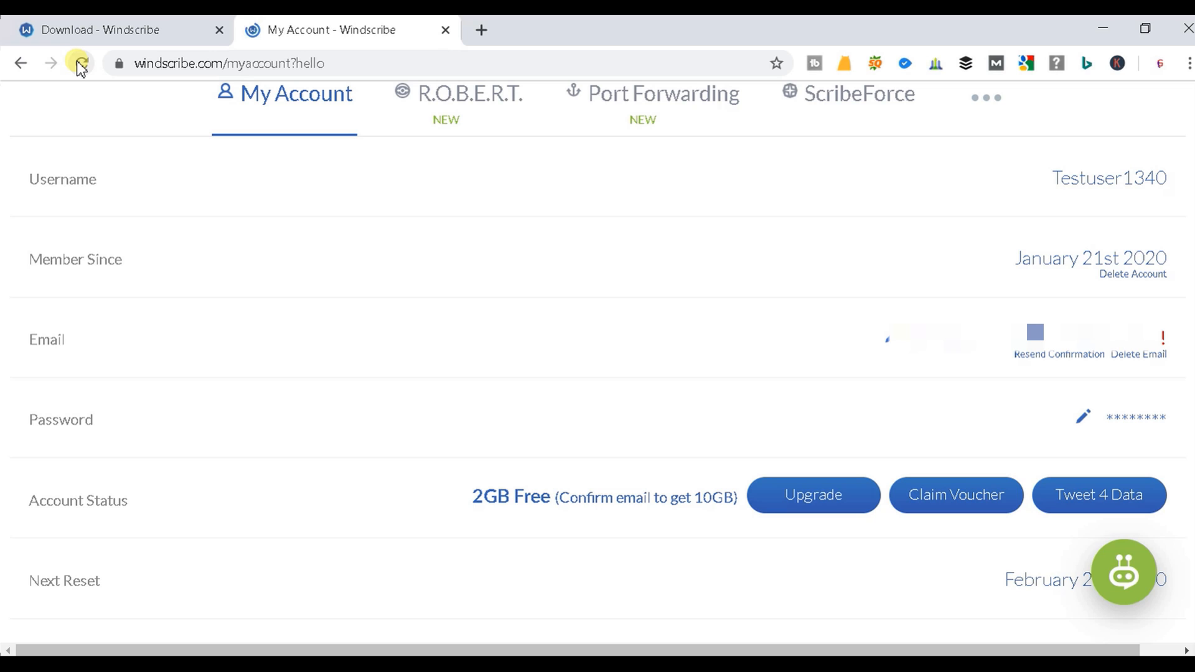
# - Reload the My Account page in the browser
pyautogui.click(79, 67)
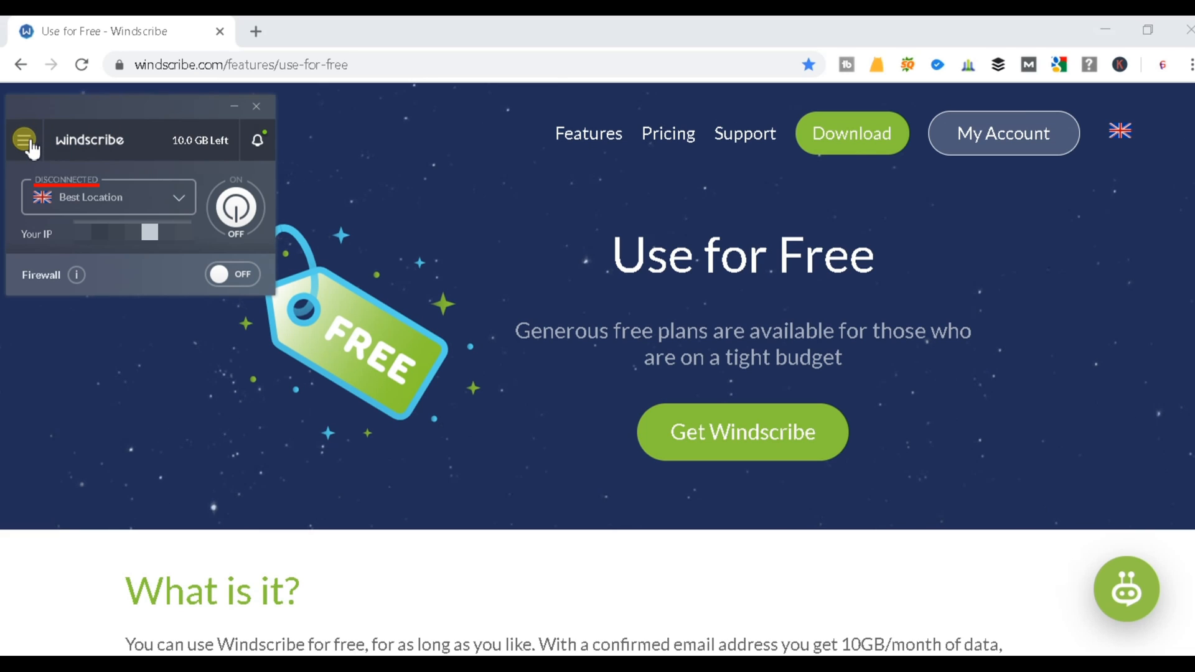
# - Browse Windscribe's main menu options, then expand the Best Location server list
pyautogui.click(24, 140)
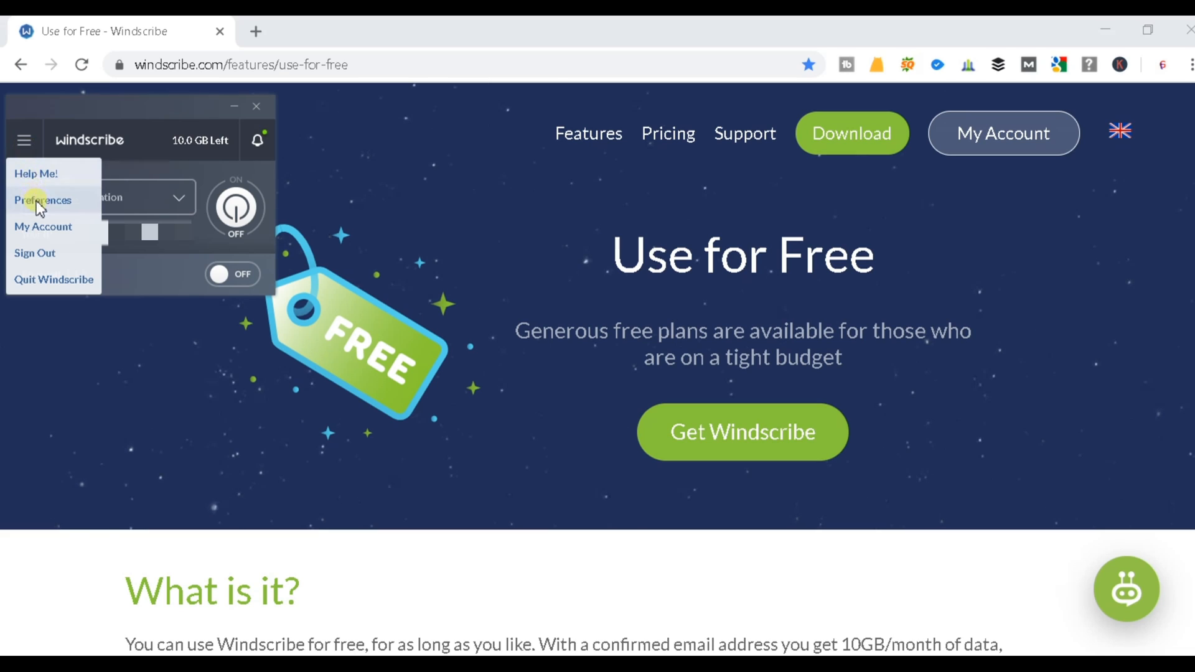
pyautogui.moveTo(37, 253)
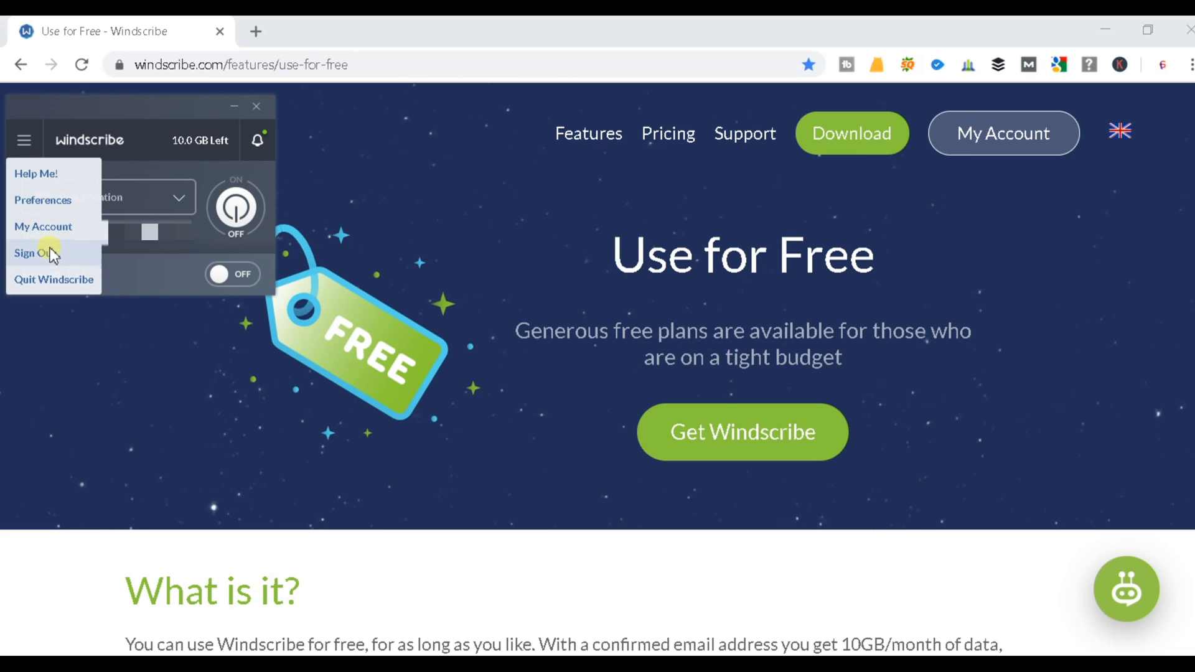
pyautogui.moveTo(135, 124)
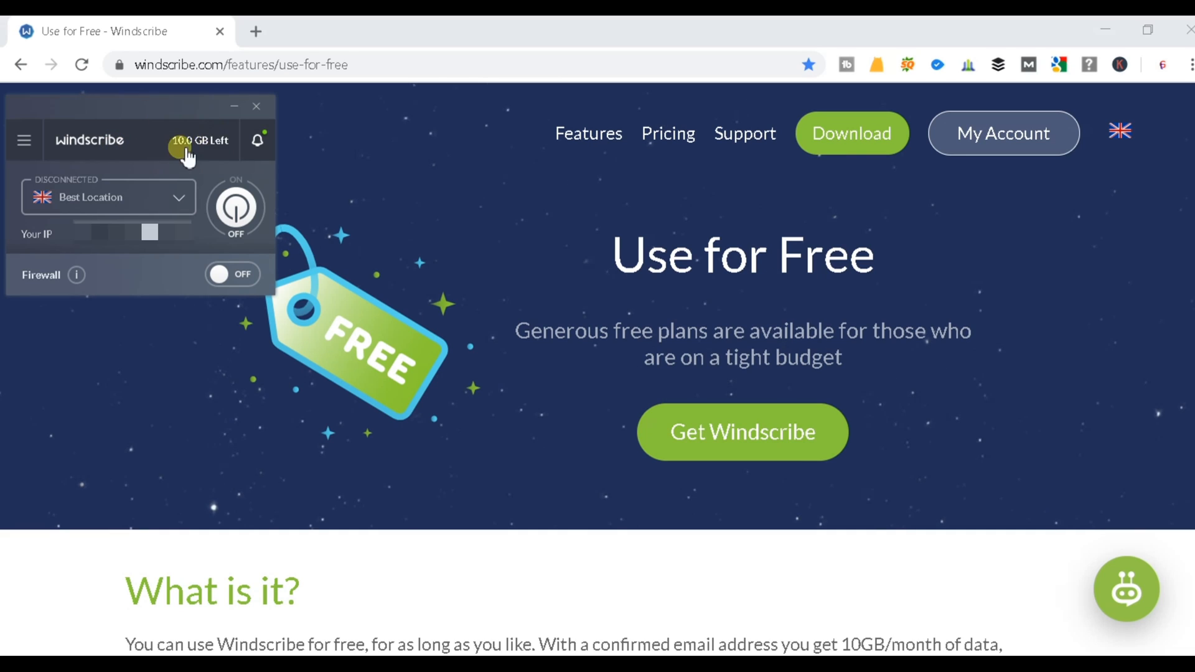
pyautogui.moveTo(206, 130)
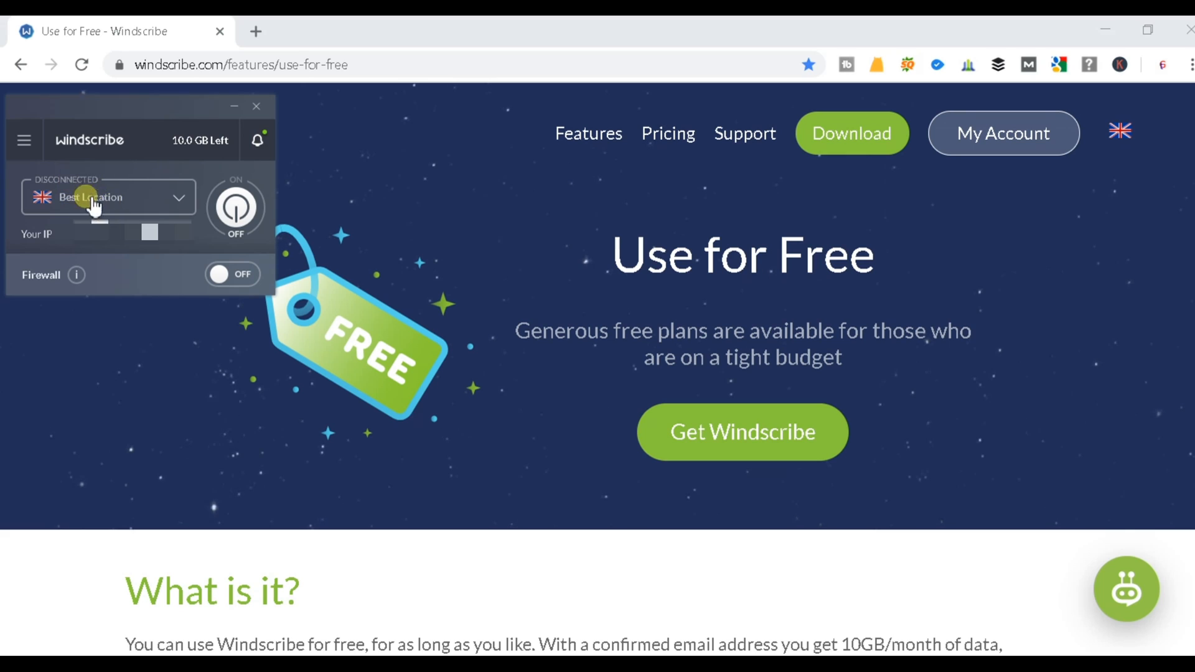
pyautogui.click(109, 197)
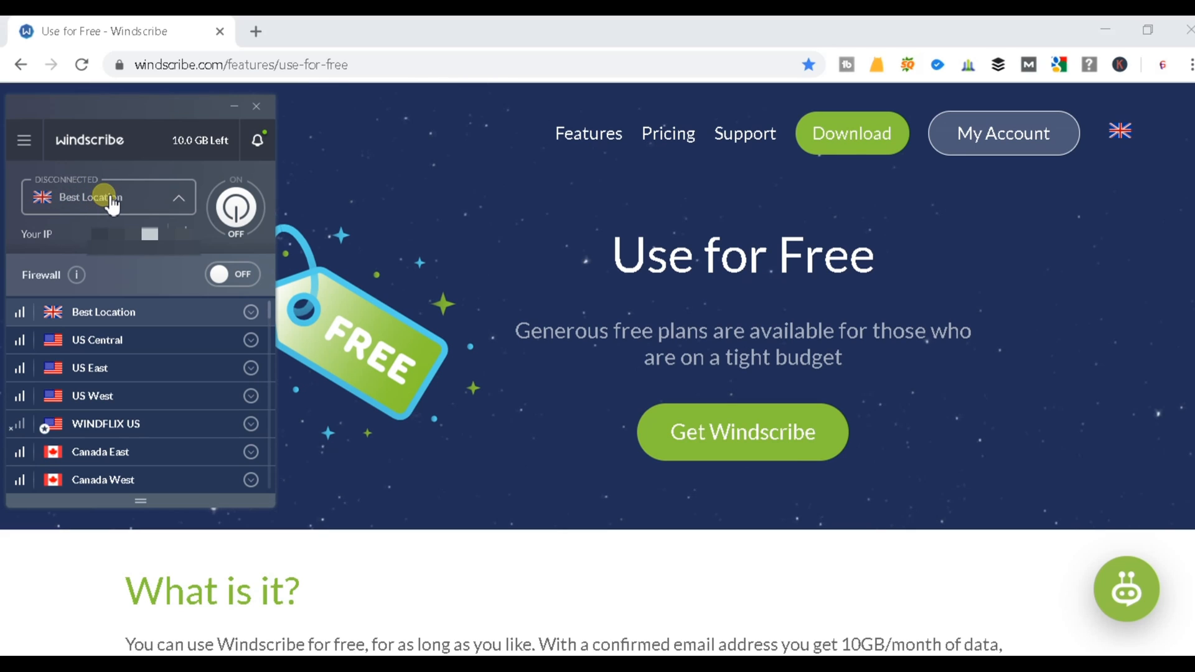
pyautogui.moveTo(75, 276)
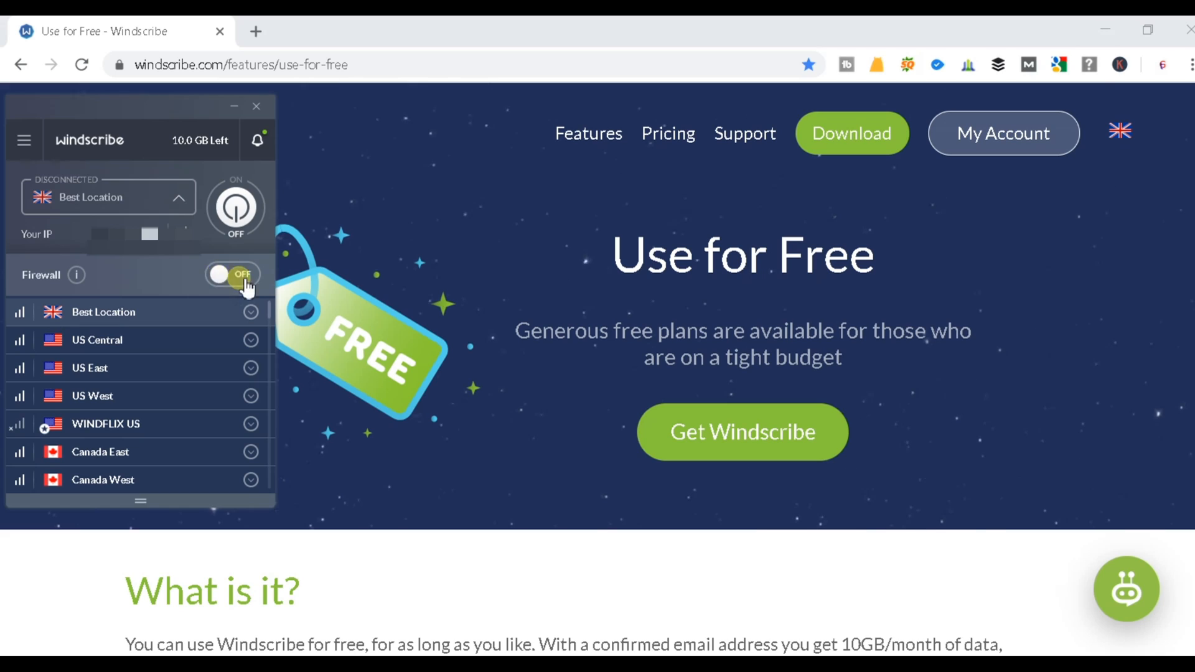
pyautogui.click(255, 31)
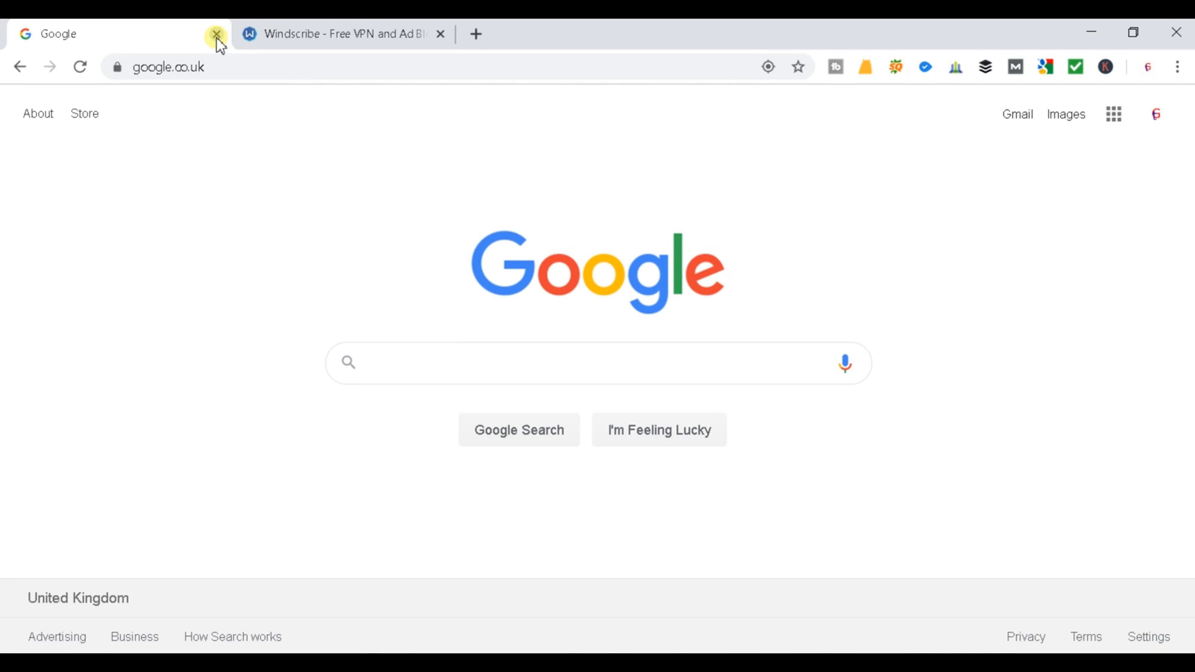
# - Close the Google tab and join the open BTWifi-with FON Wi-Fi network
pyautogui.click(216, 34)
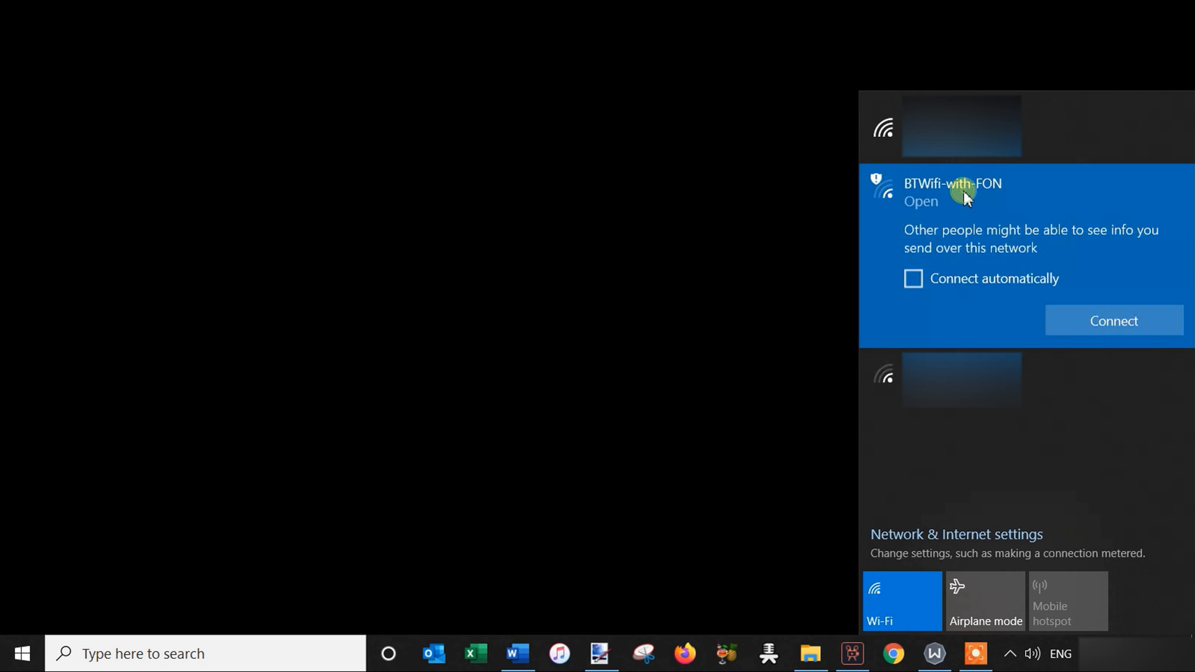
pyautogui.click(1113, 320)
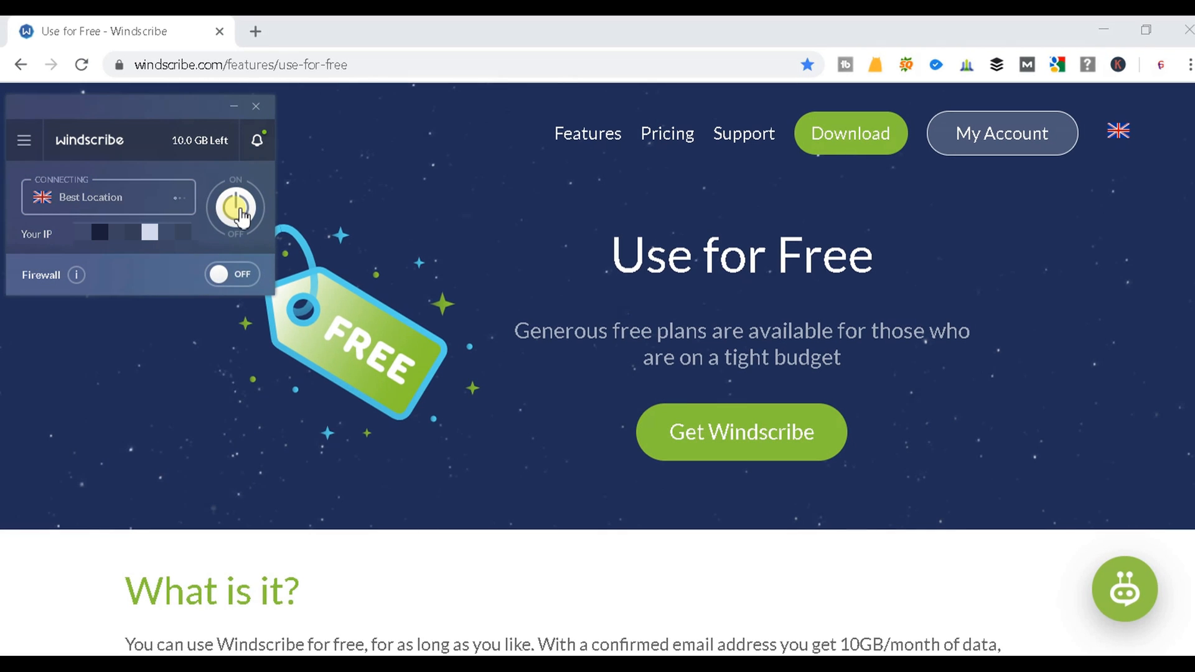
# - Connect Windscribe to Best Location until it shows CONNECTED with Firewall ON
pyautogui.click(235, 208)
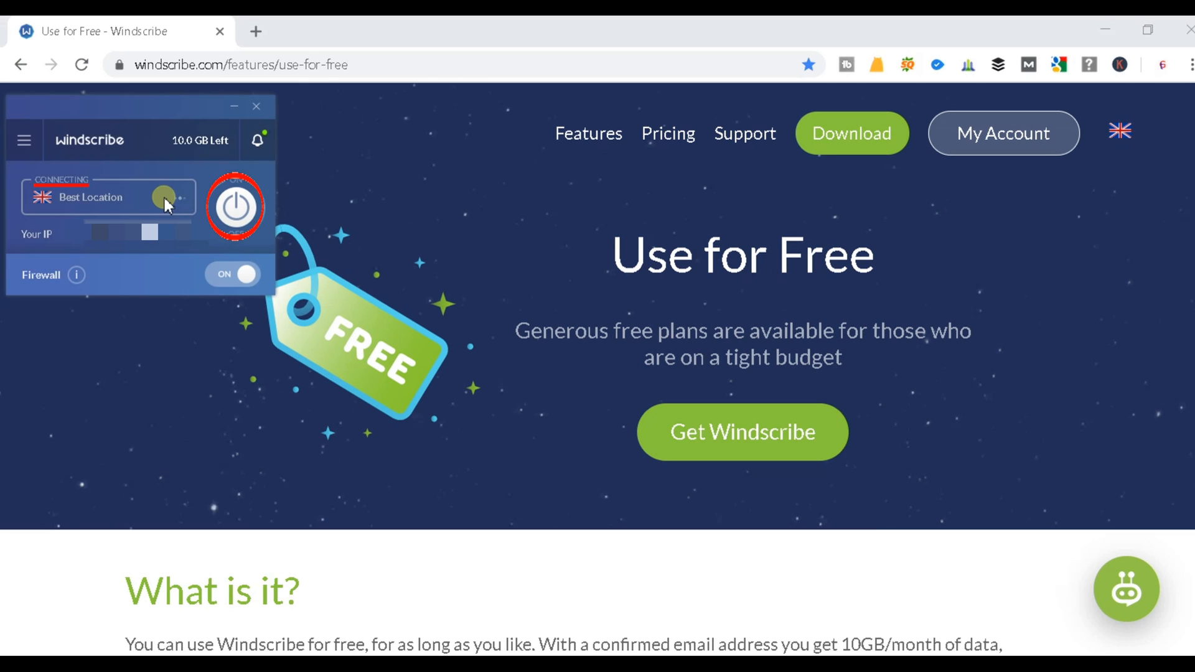
pyautogui.click(235, 208)
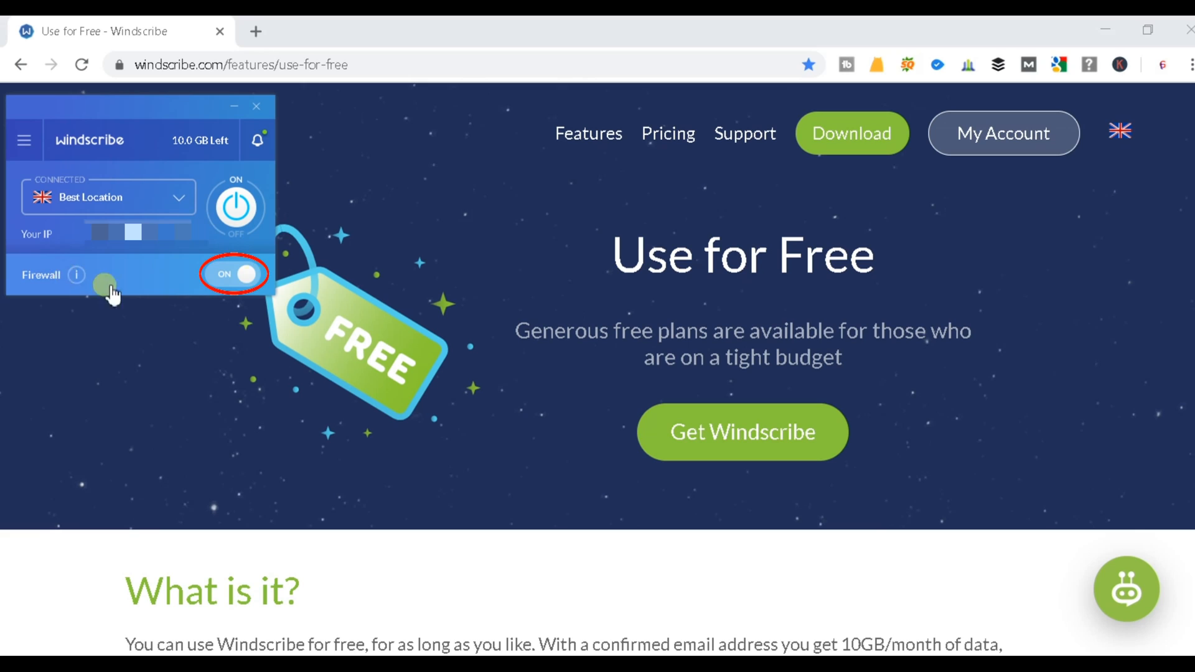
pyautogui.moveTo(76, 279)
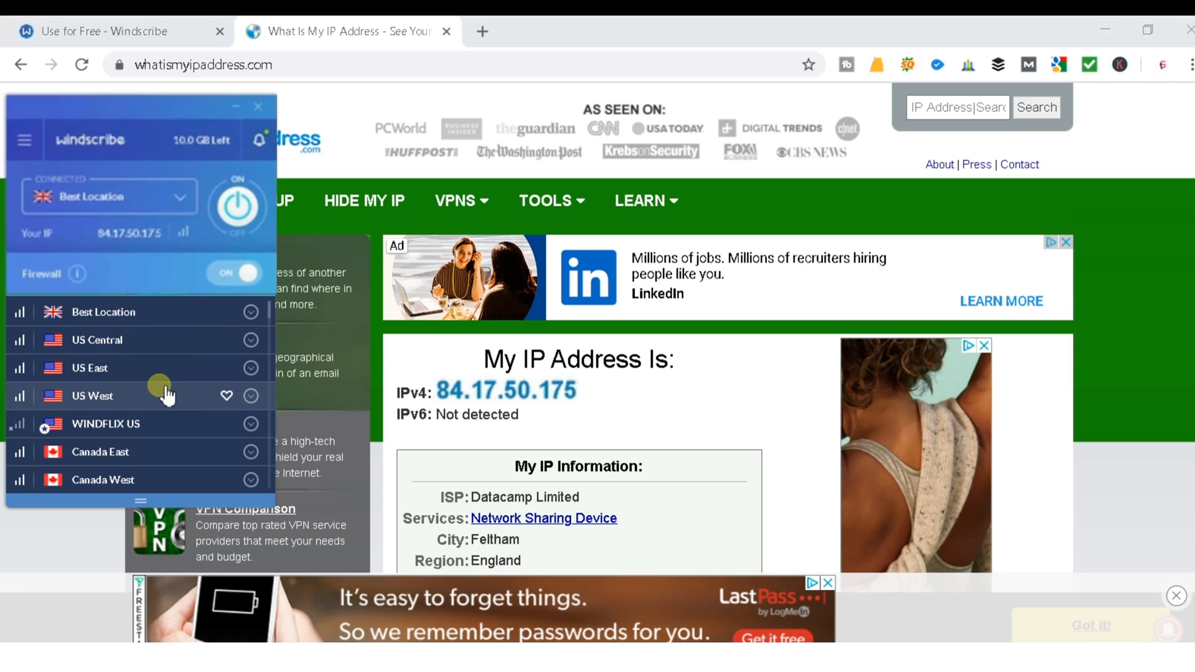
# - Scroll the location list and connect to the Canada East server
pyautogui.scroll(-3)
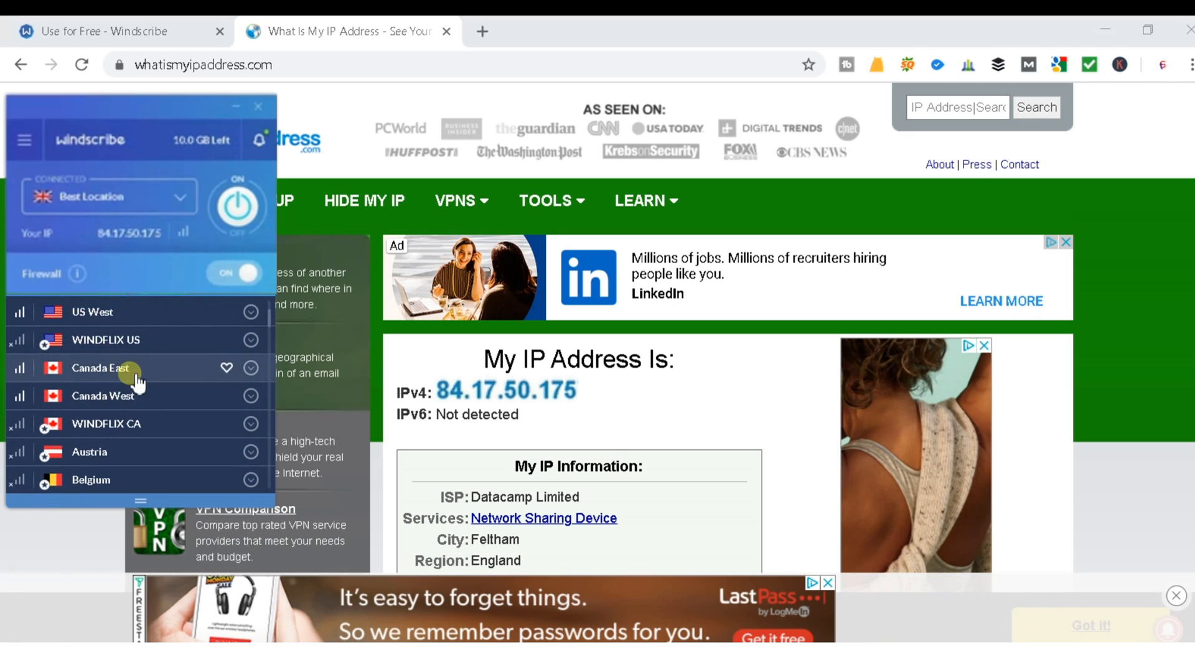
pyautogui.click(99, 368)
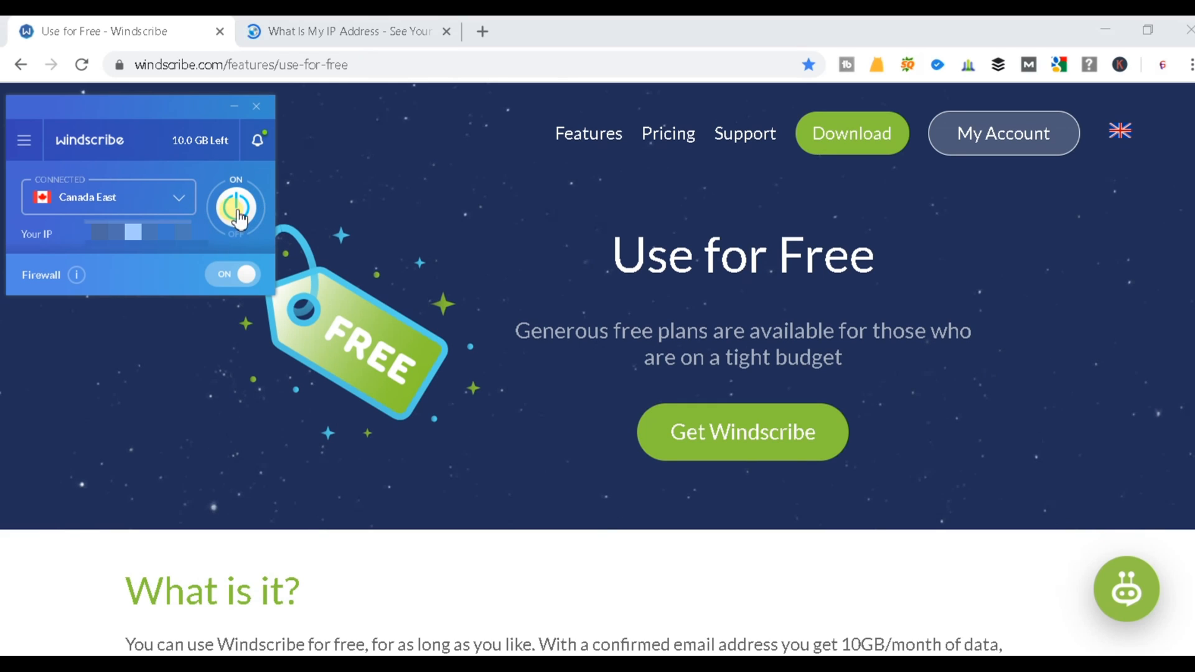
# - Expand the server location list and scroll through the available countries
pyautogui.click(178, 197)
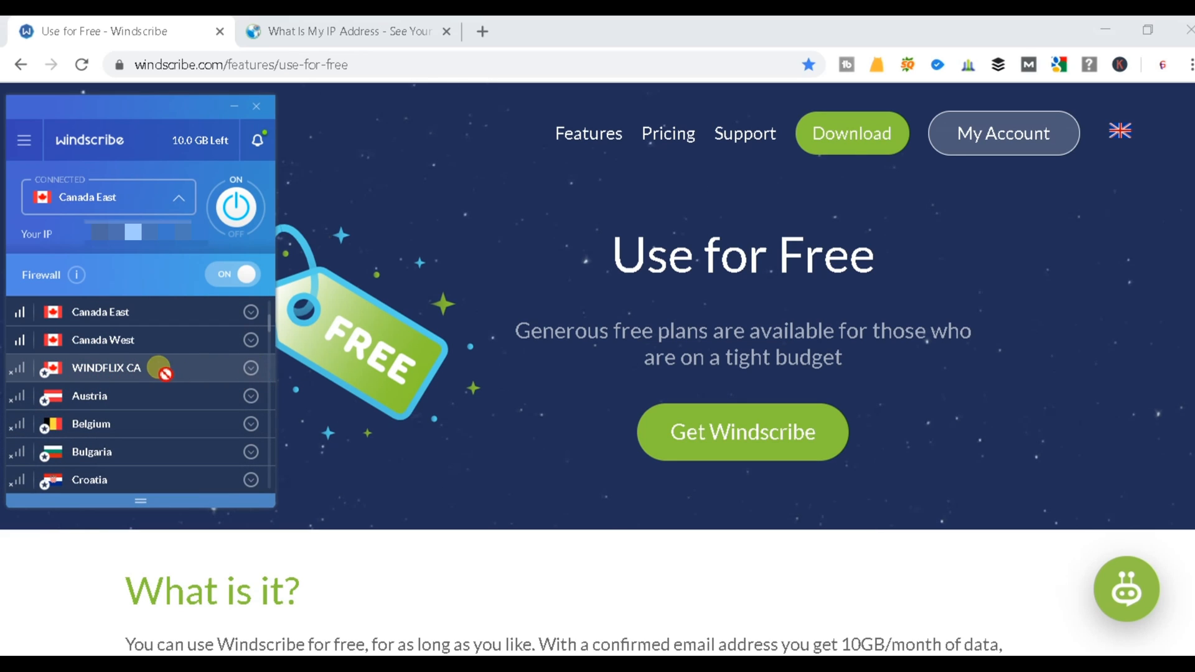
pyautogui.moveTo(72, 339)
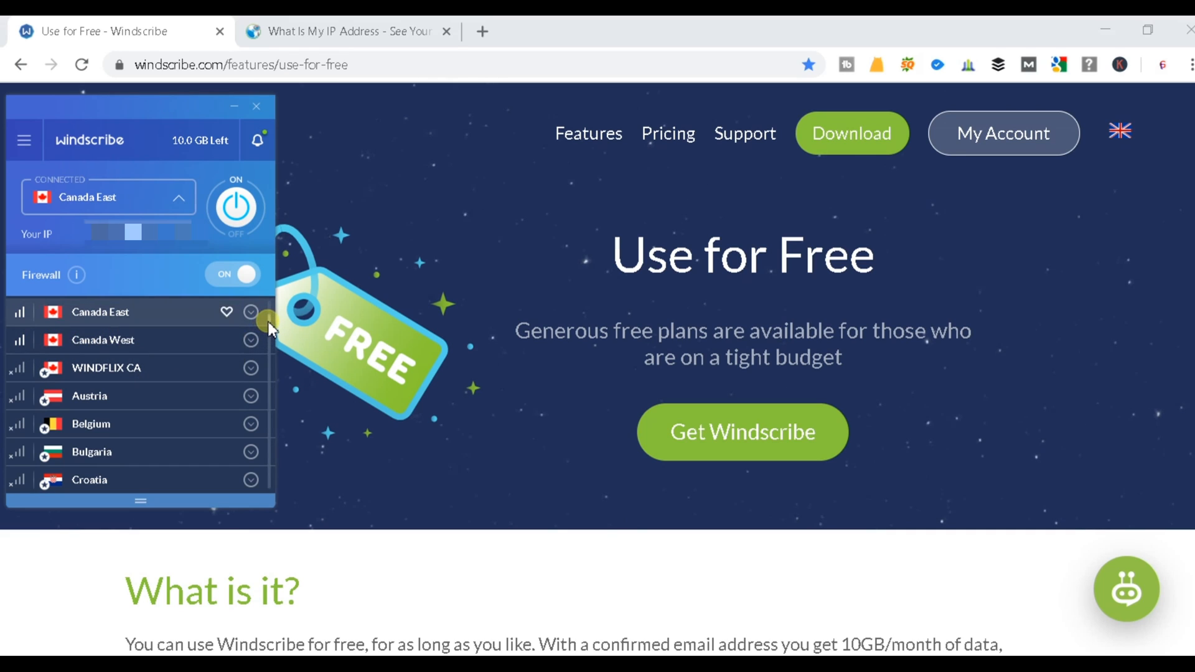
pyautogui.scroll(-3)
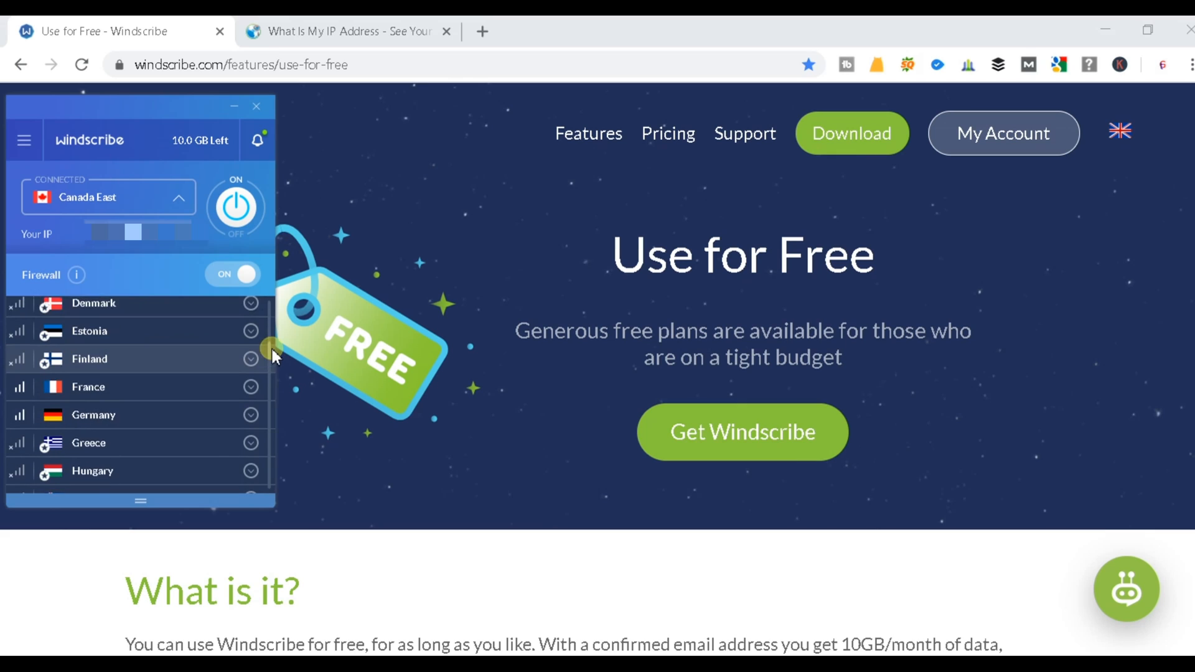
pyautogui.scroll(-3)
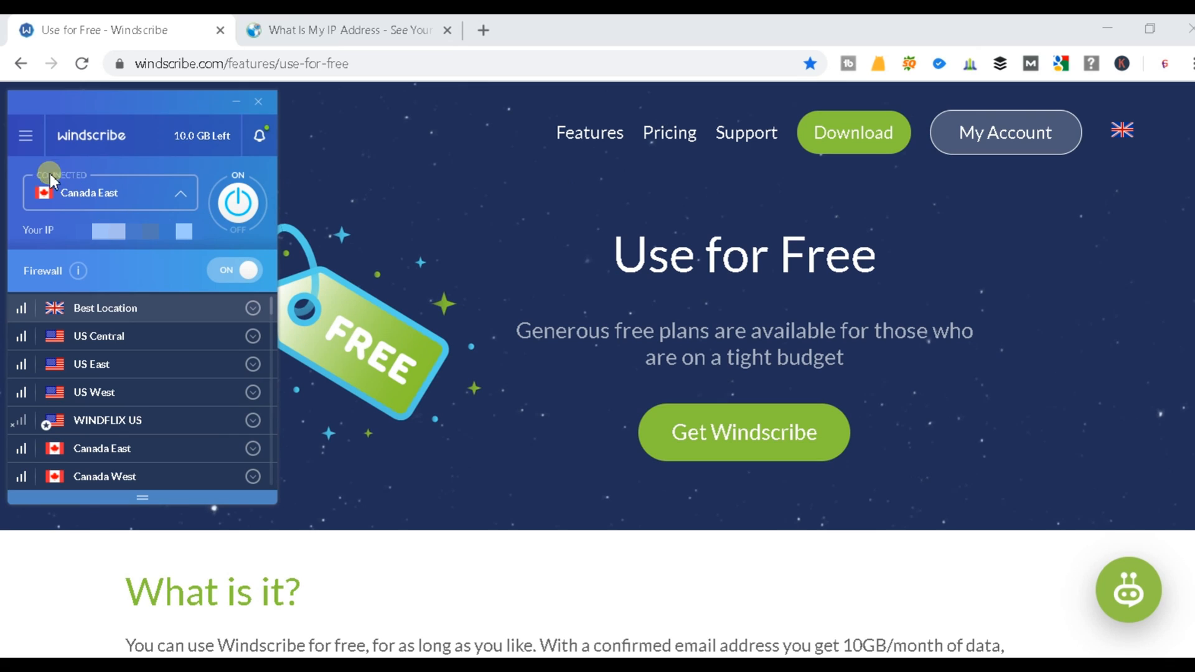
# - Disconnect from Canada East, turning the firewall off, and bring up the Windscribe download page
pyautogui.click(237, 203)
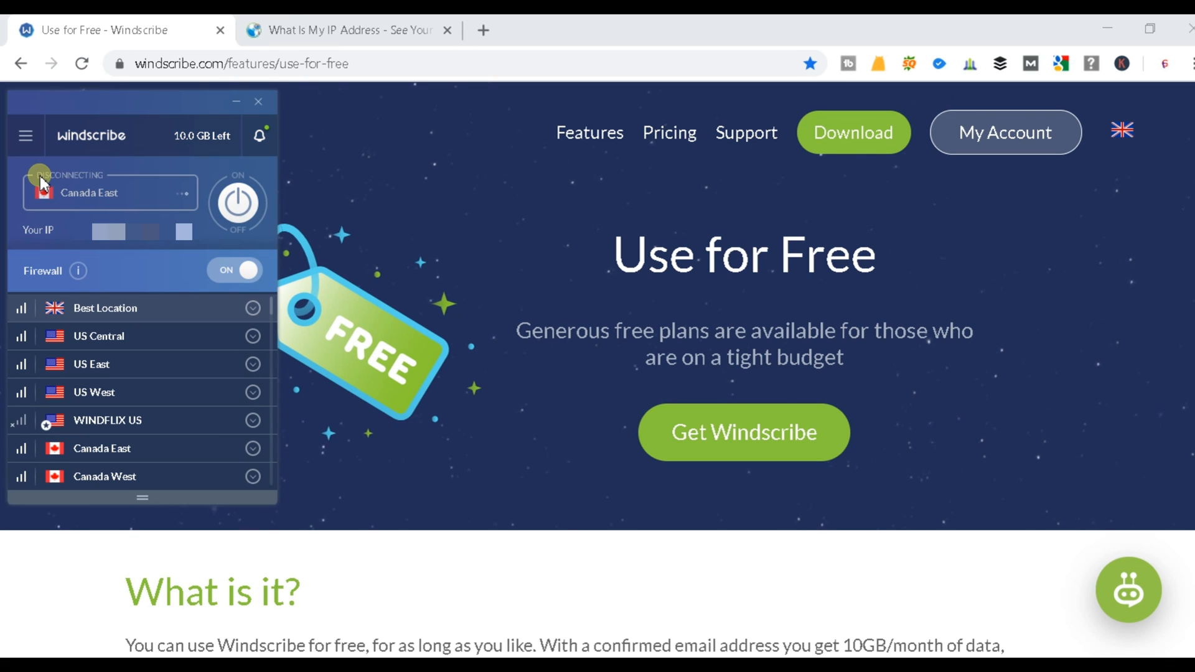
pyautogui.click(238, 204)
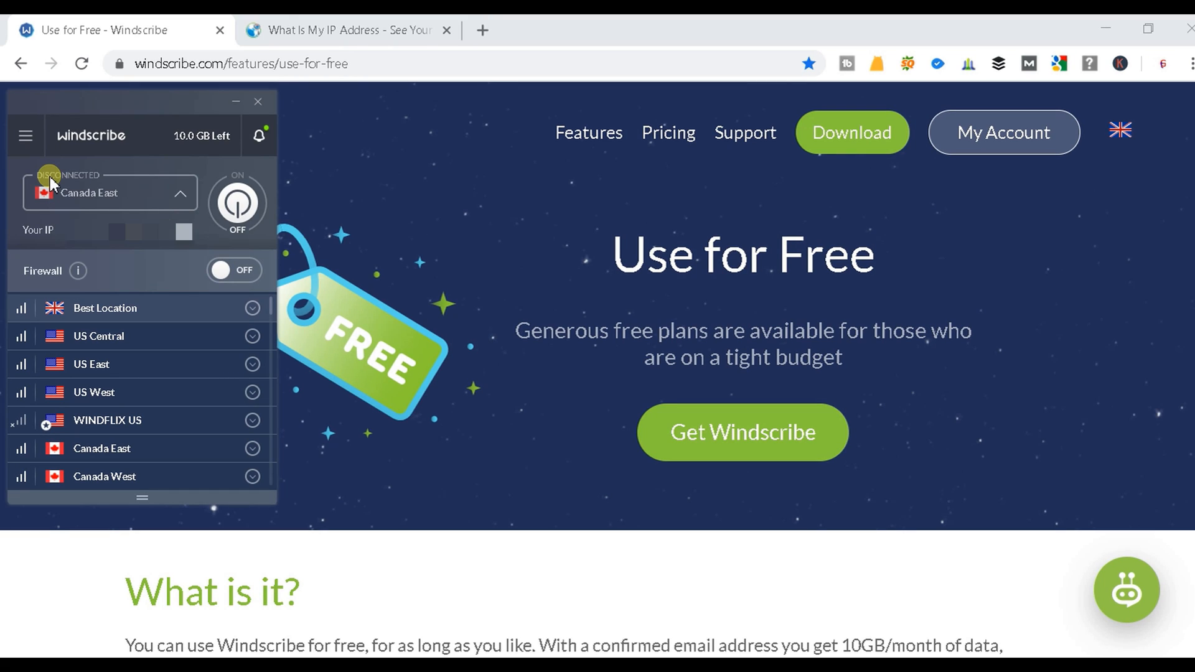
pyautogui.click(851, 133)
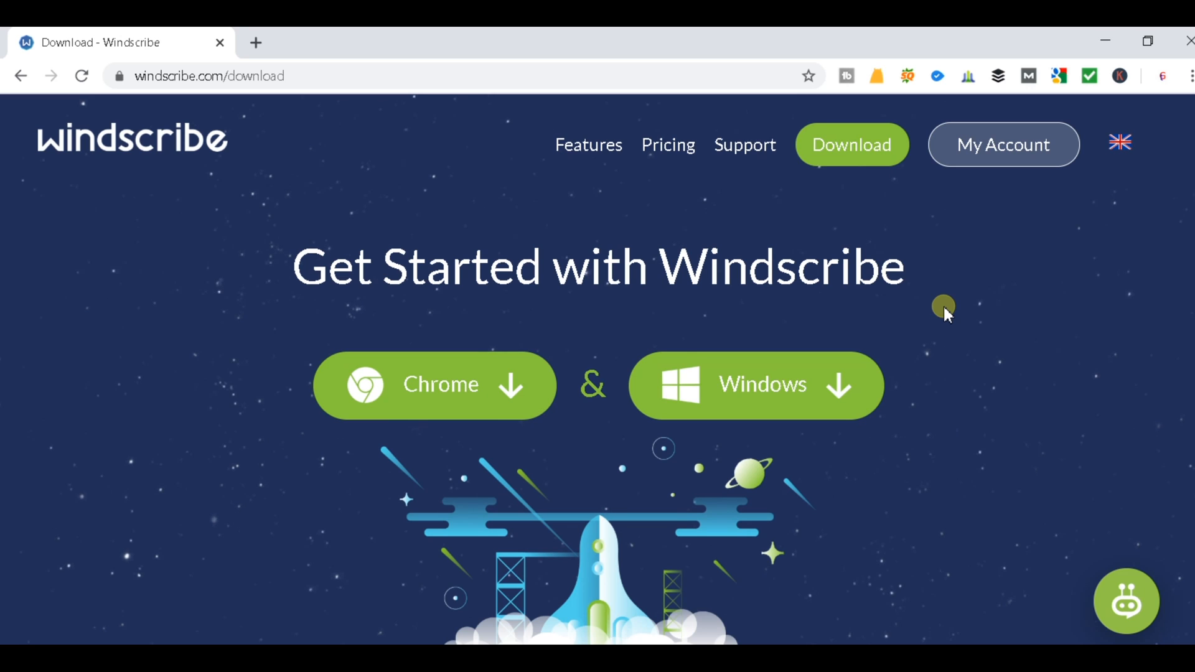
# - Go to the Windscribe support page and scroll through its help options
pyautogui.click(744, 145)
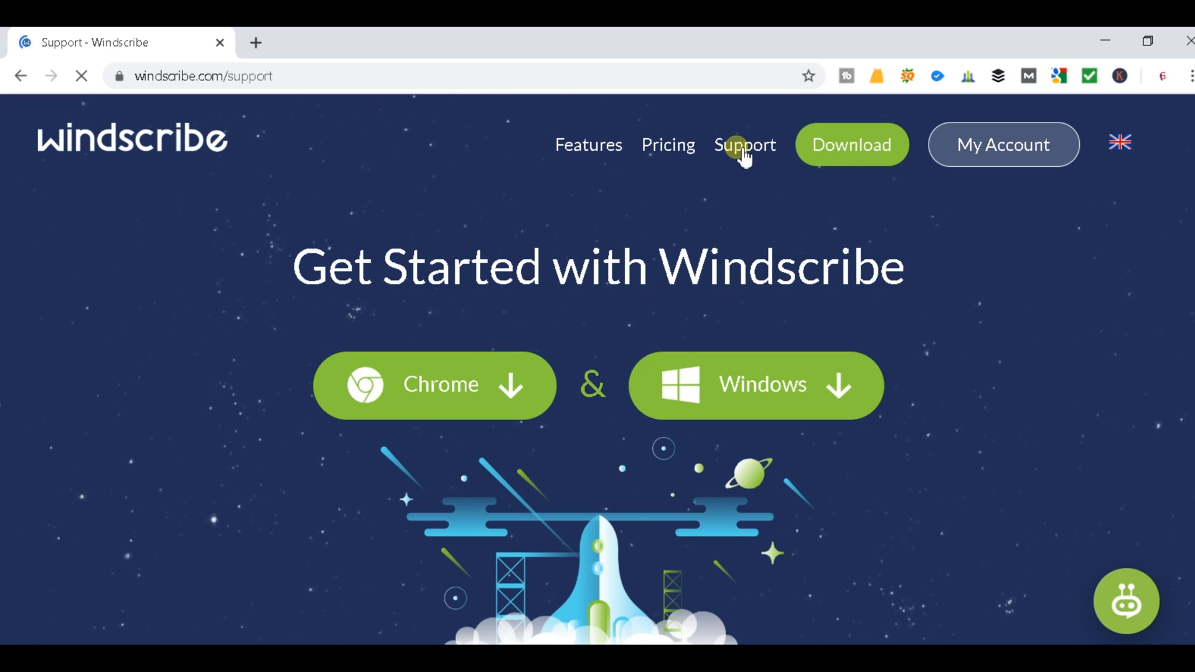
pyautogui.click(744, 145)
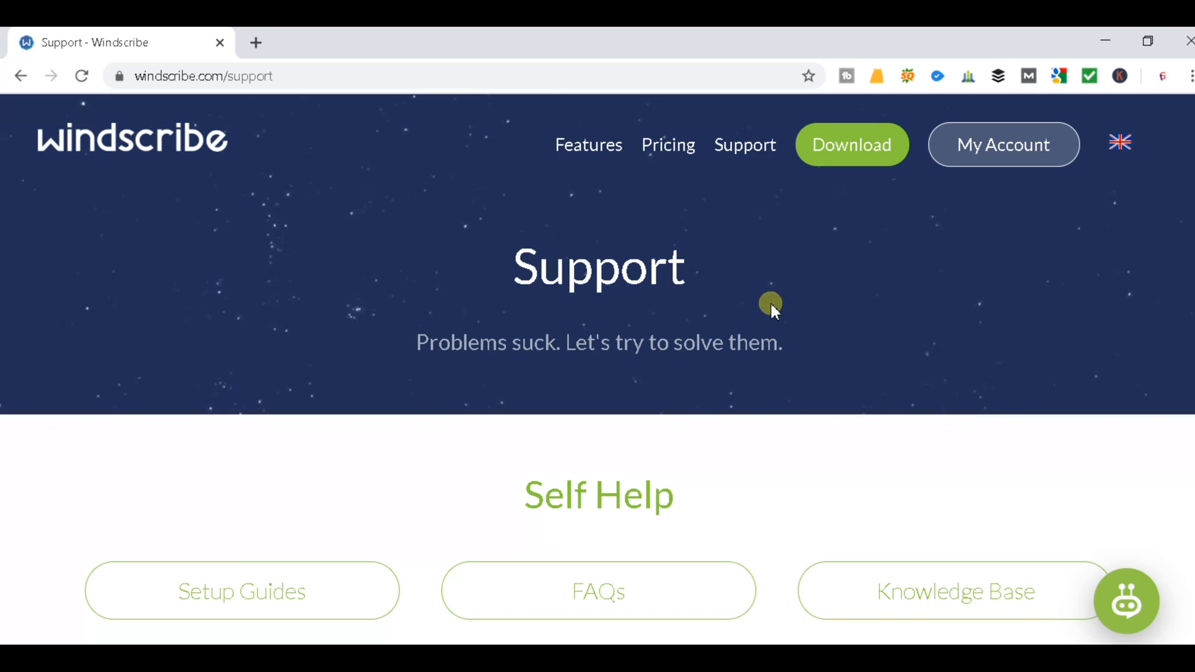
pyautogui.scroll(-3)
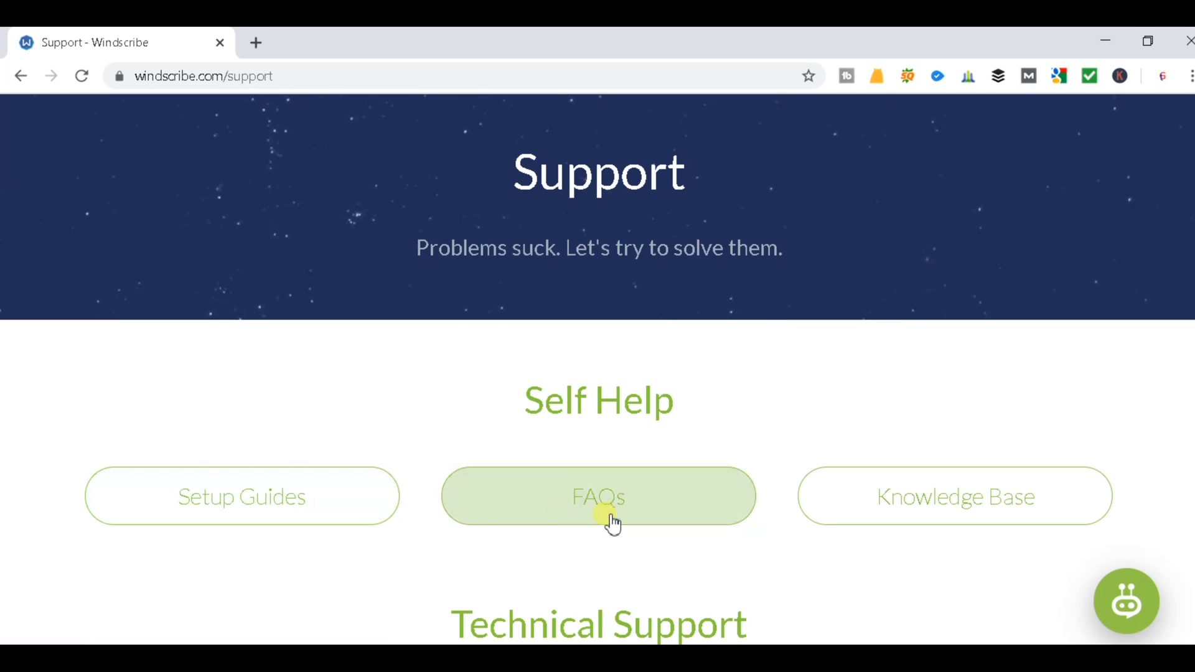
pyautogui.moveTo(985, 511)
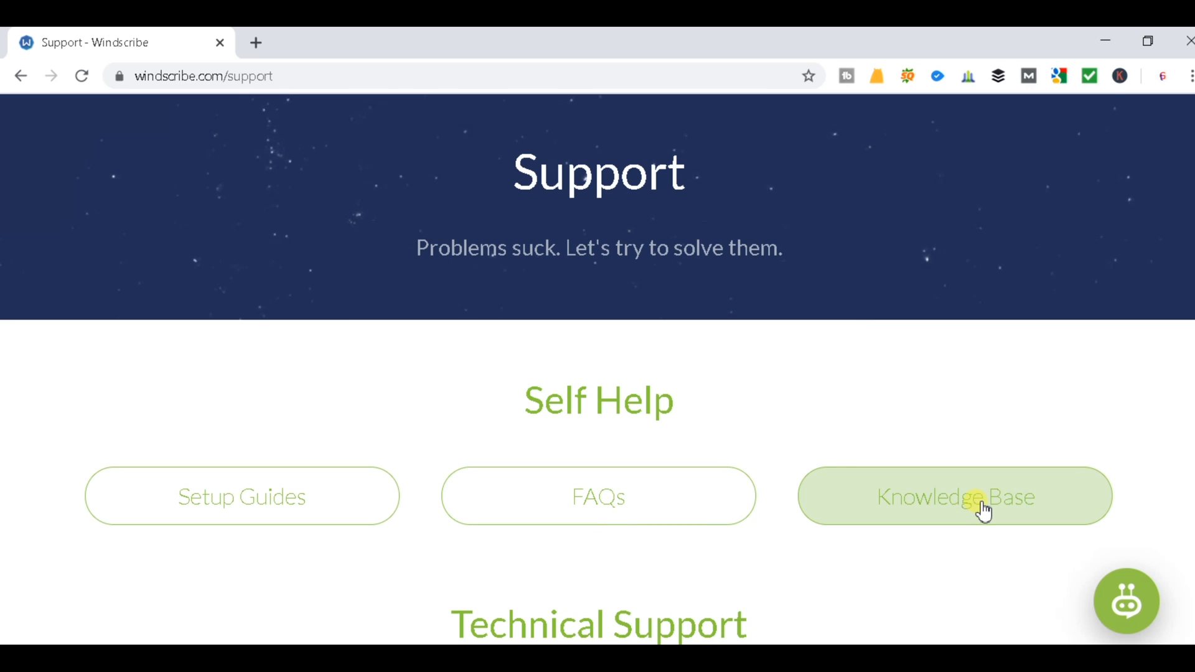
pyautogui.scroll(-3)
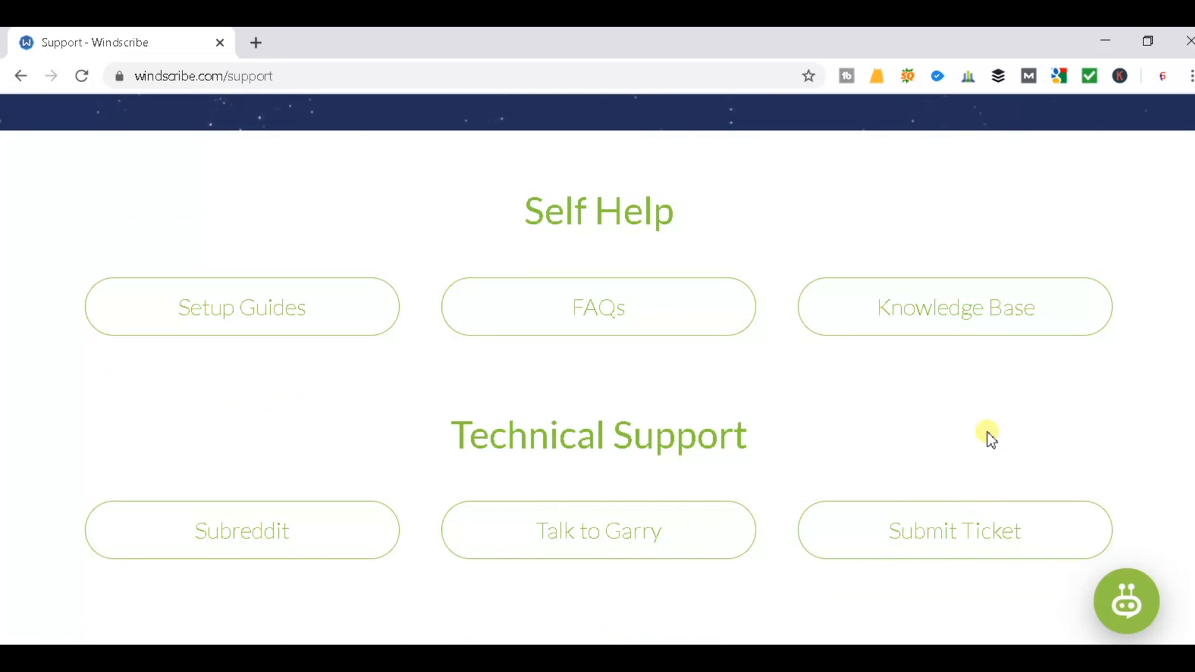
pyautogui.moveTo(990, 425)
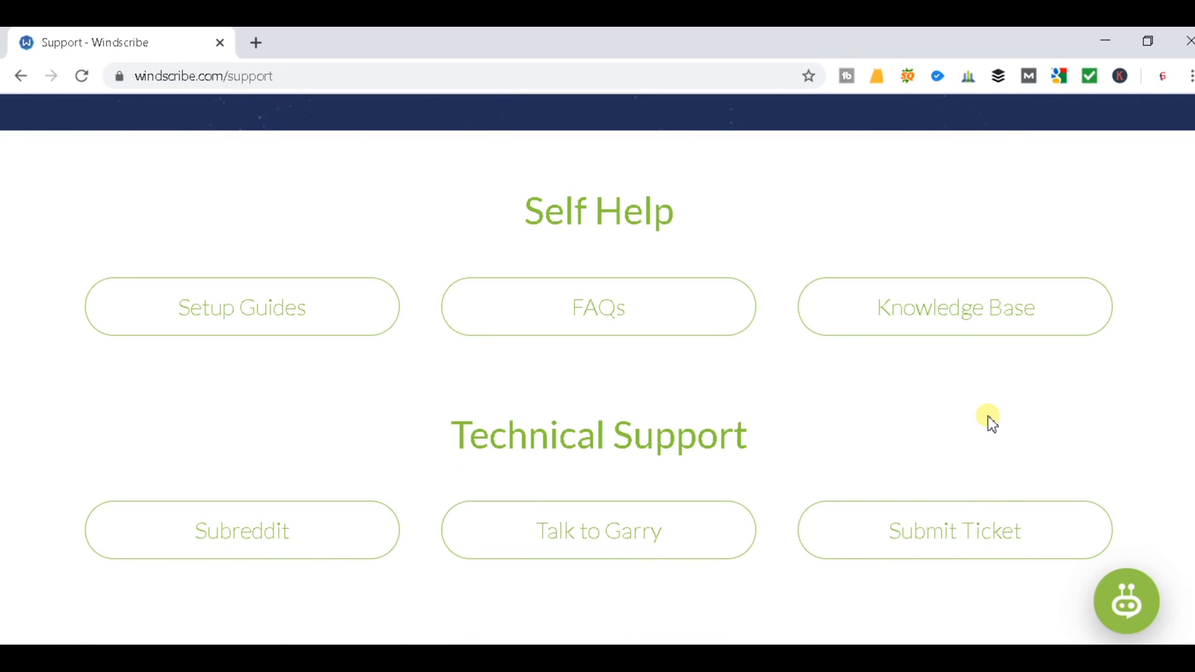
pyautogui.moveTo(923, 443)
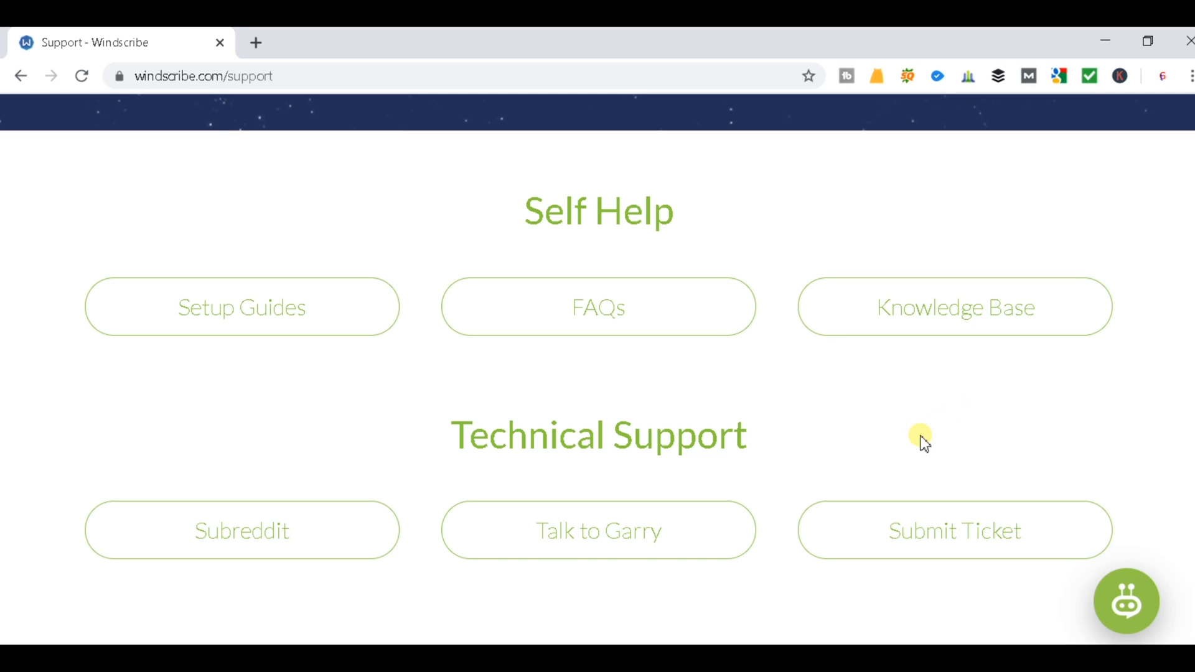
pyautogui.moveTo(523, 441)
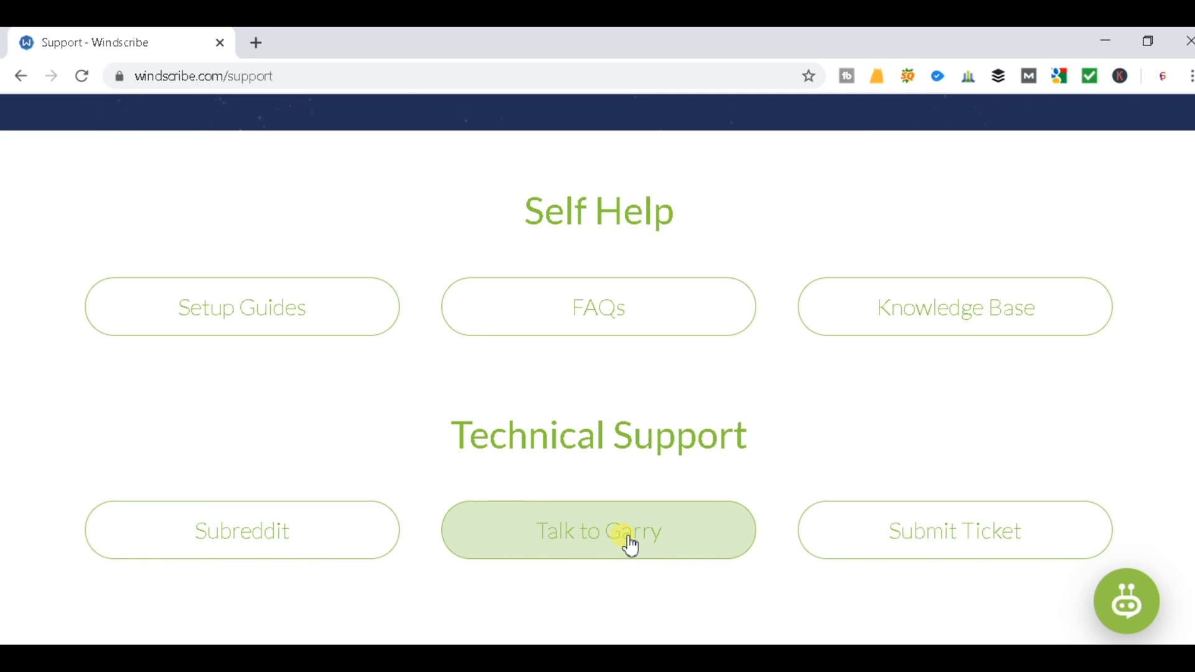
# - Preview the Talk to Garry live chat, close it, and open Submit Ticket
pyautogui.click(599, 531)
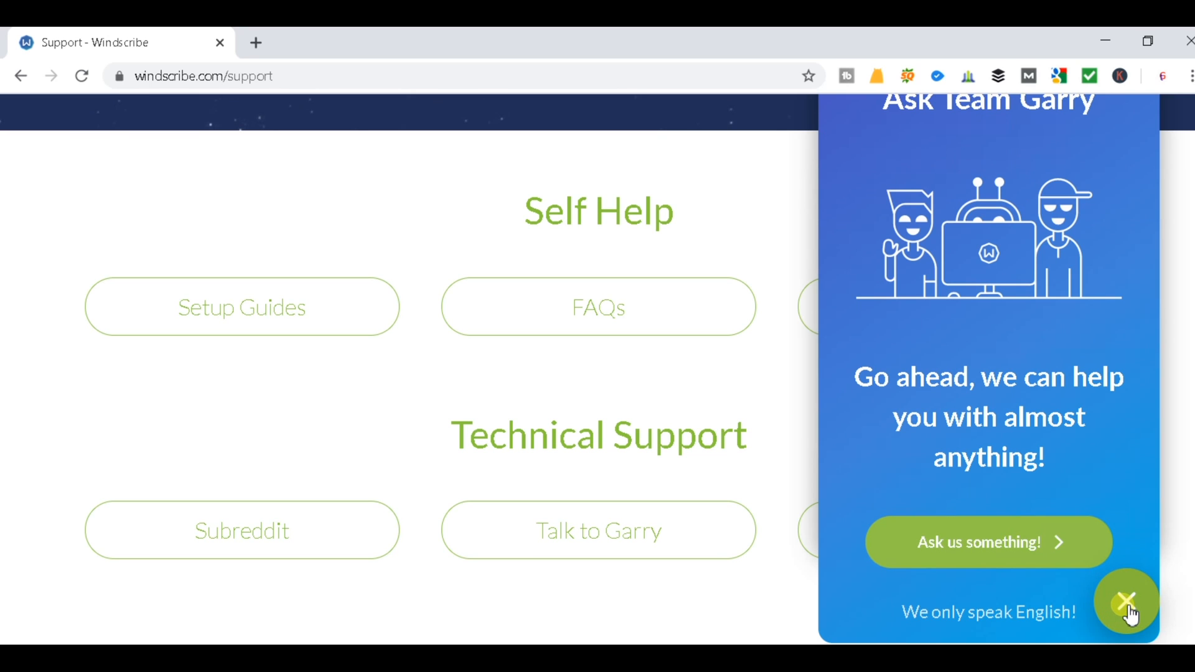
pyautogui.click(1128, 602)
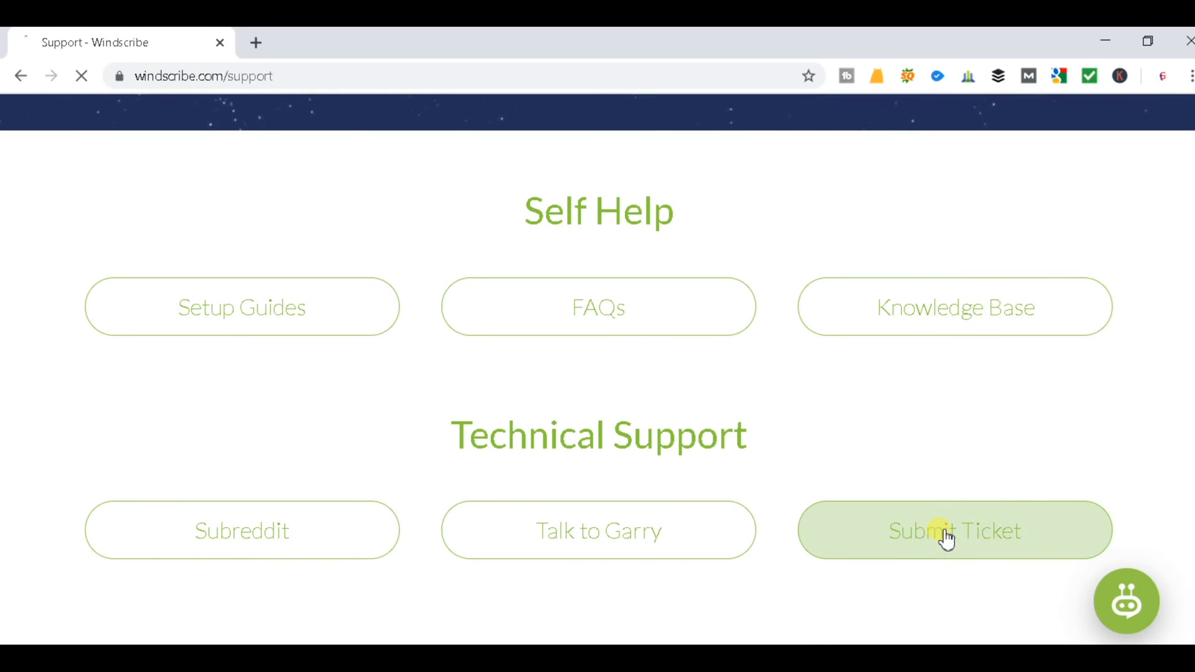
pyautogui.click(954, 530)
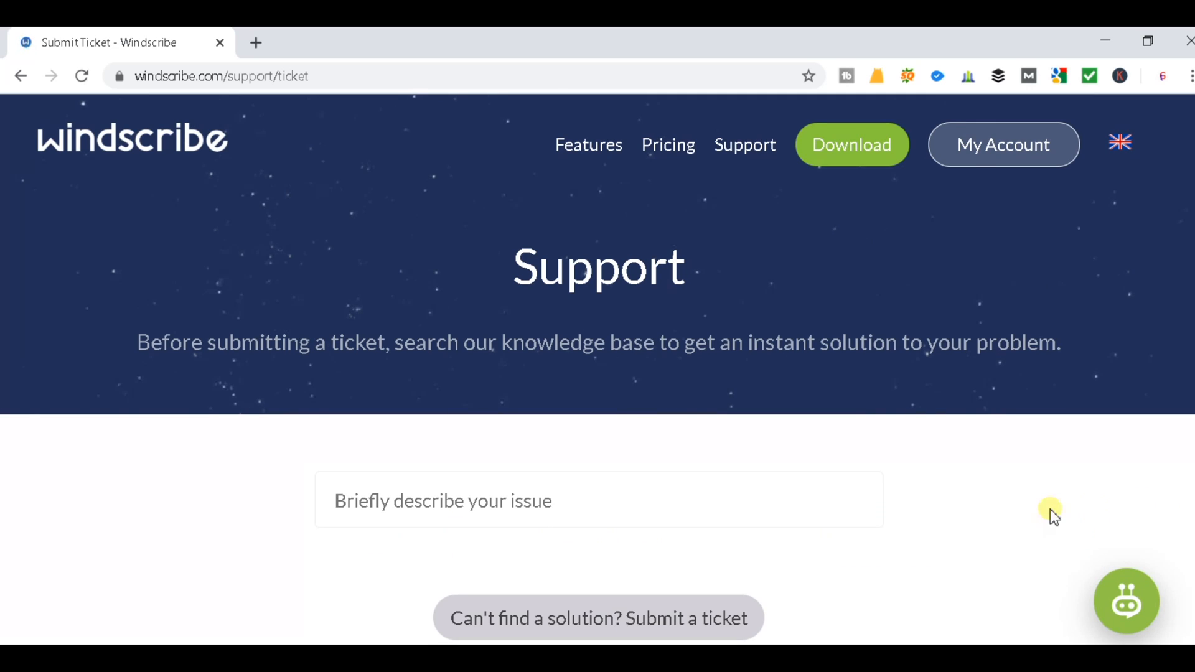
pyautogui.moveTo(1042, 515)
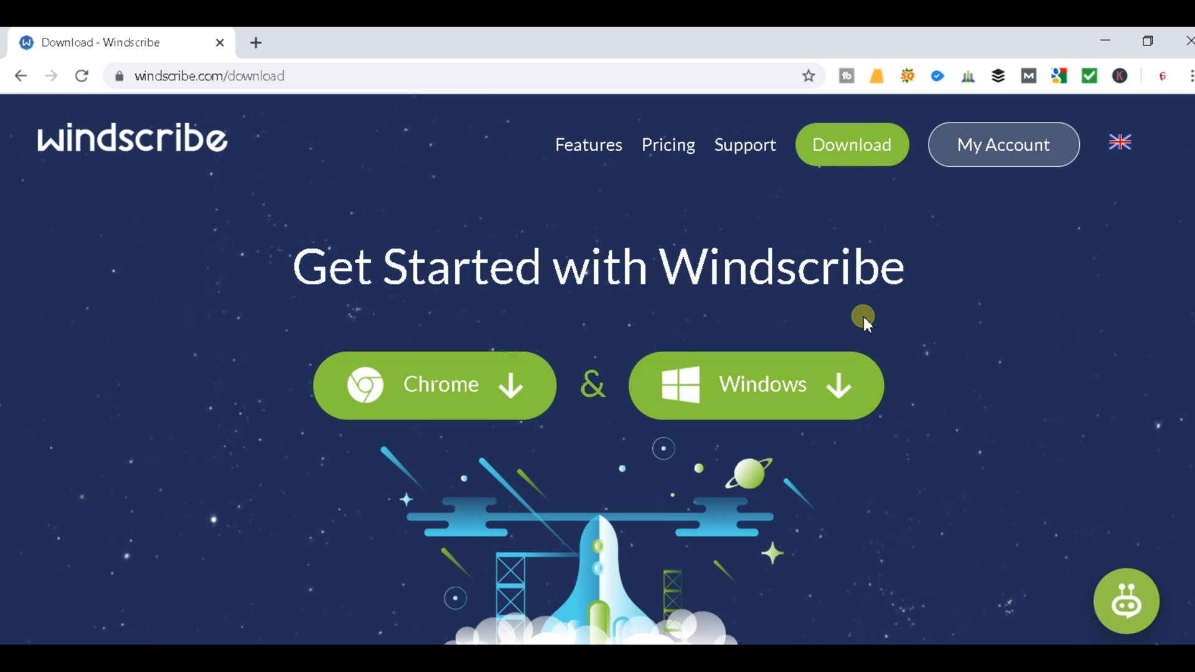
pyautogui.scroll(-3)
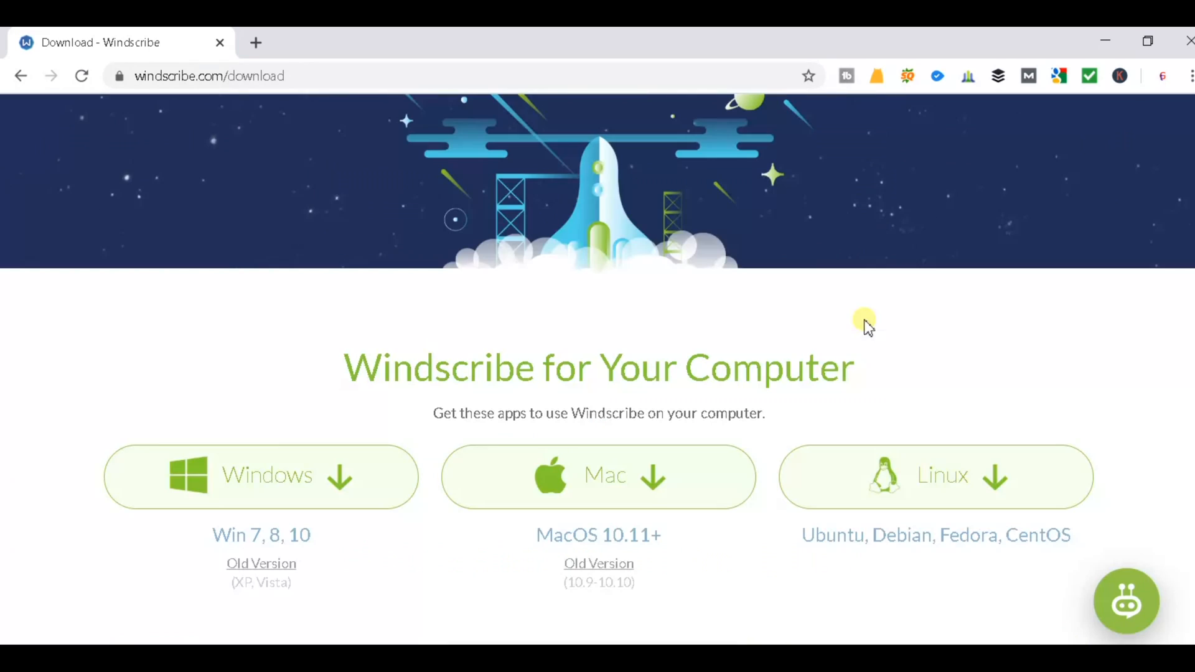
pyautogui.scroll(-3)
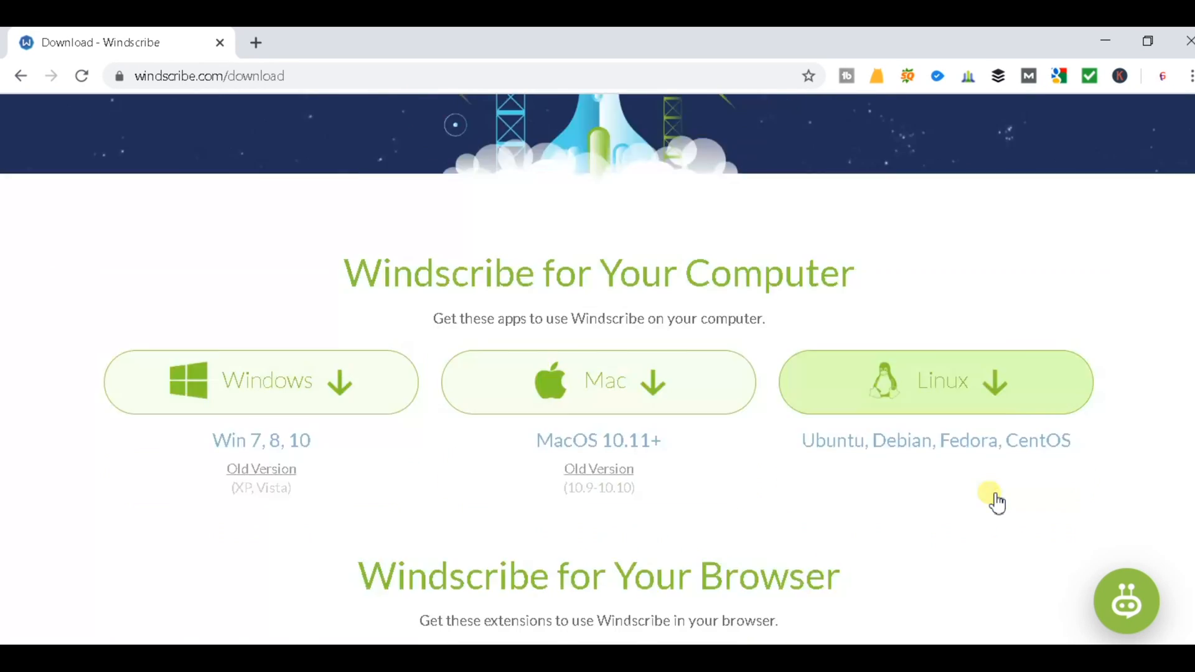
pyautogui.scroll(-3)
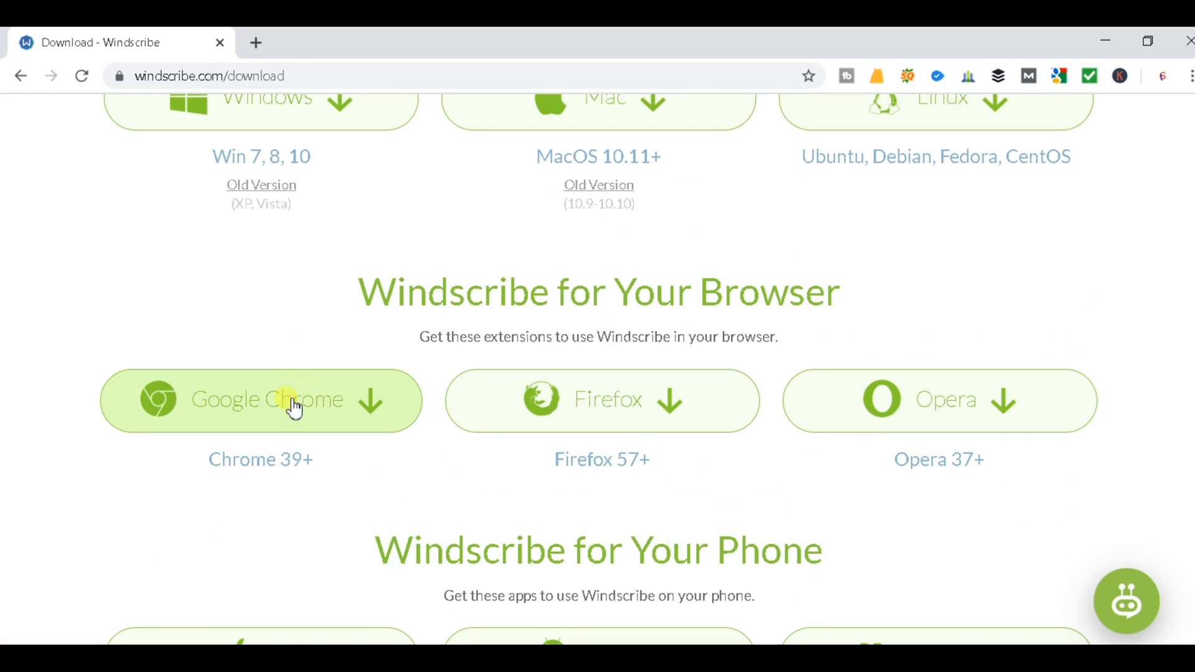
pyautogui.moveTo(884, 434)
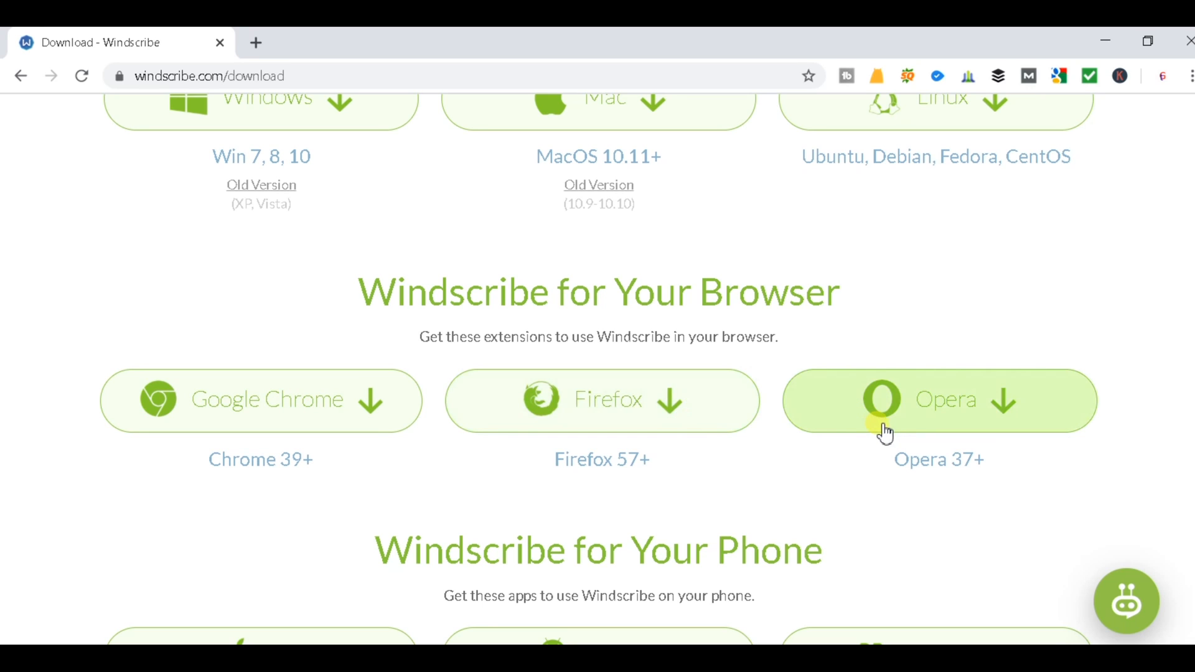
pyautogui.scroll(-3)
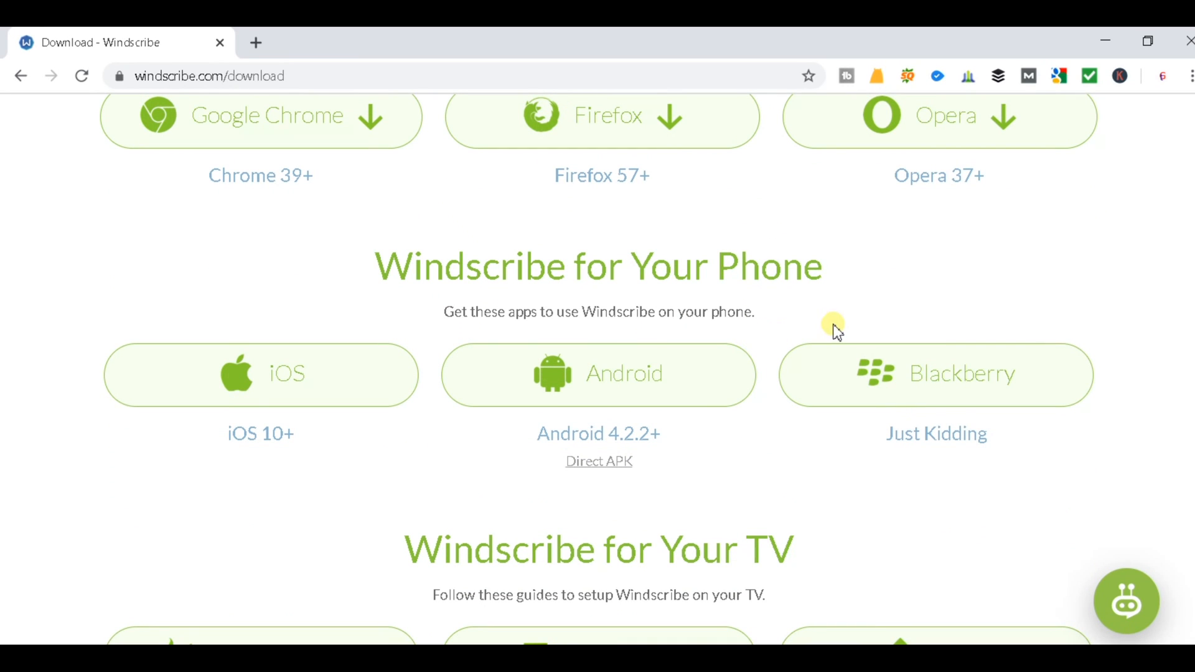
pyautogui.scroll(-3)
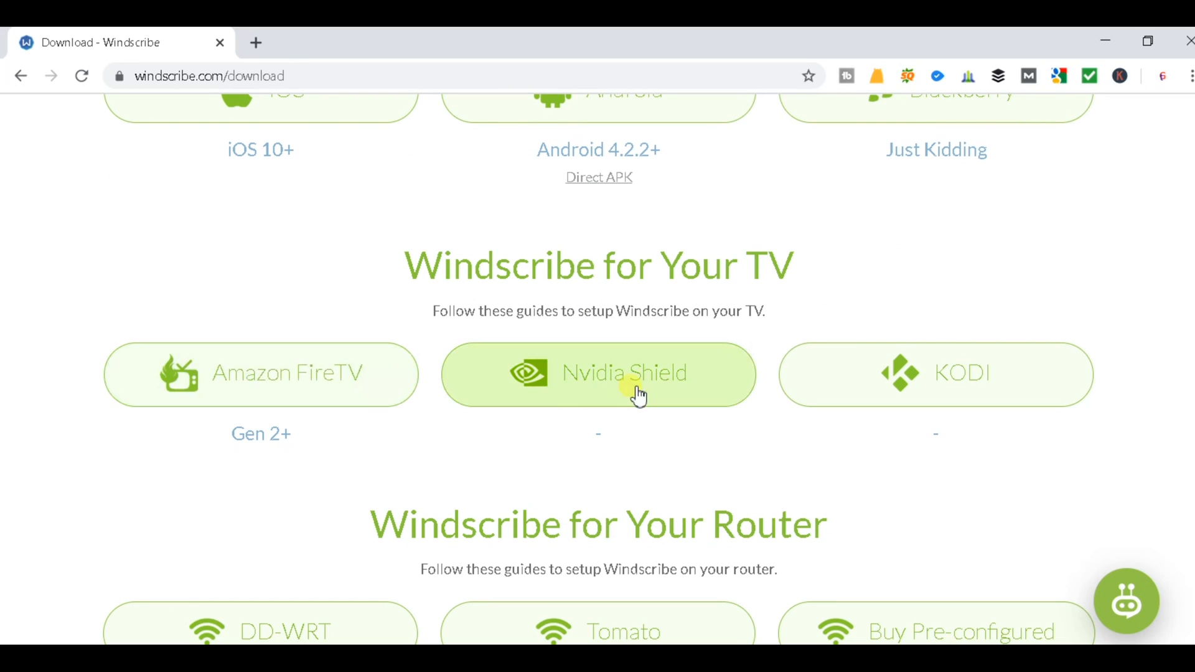
pyautogui.scroll(-3)
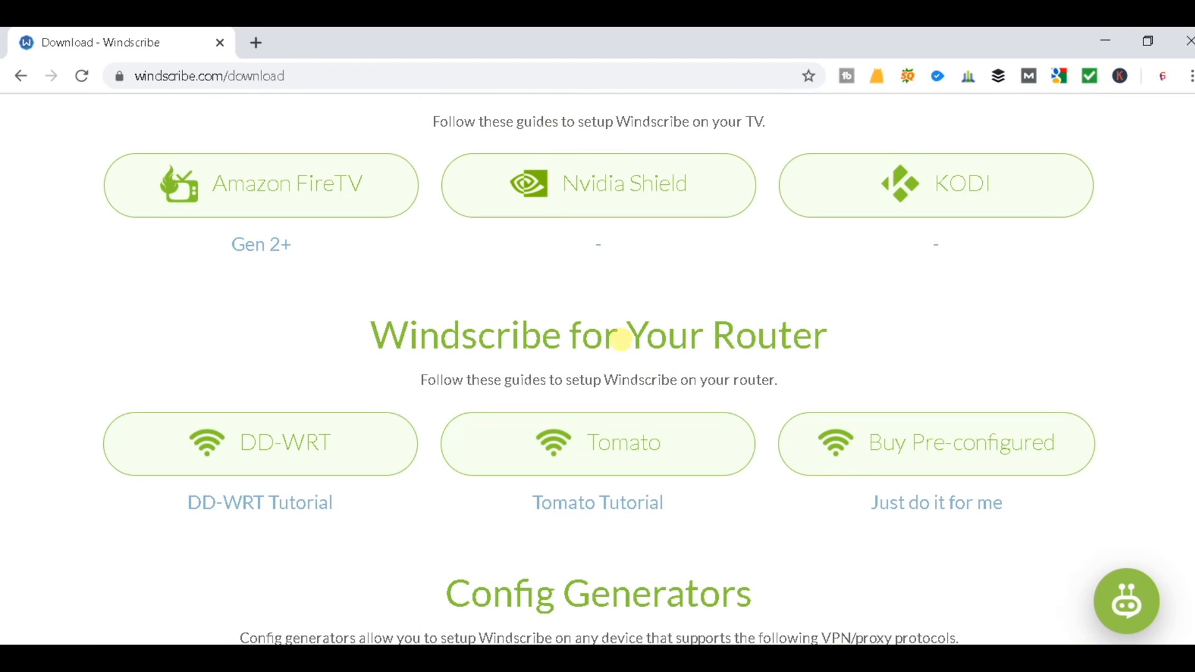